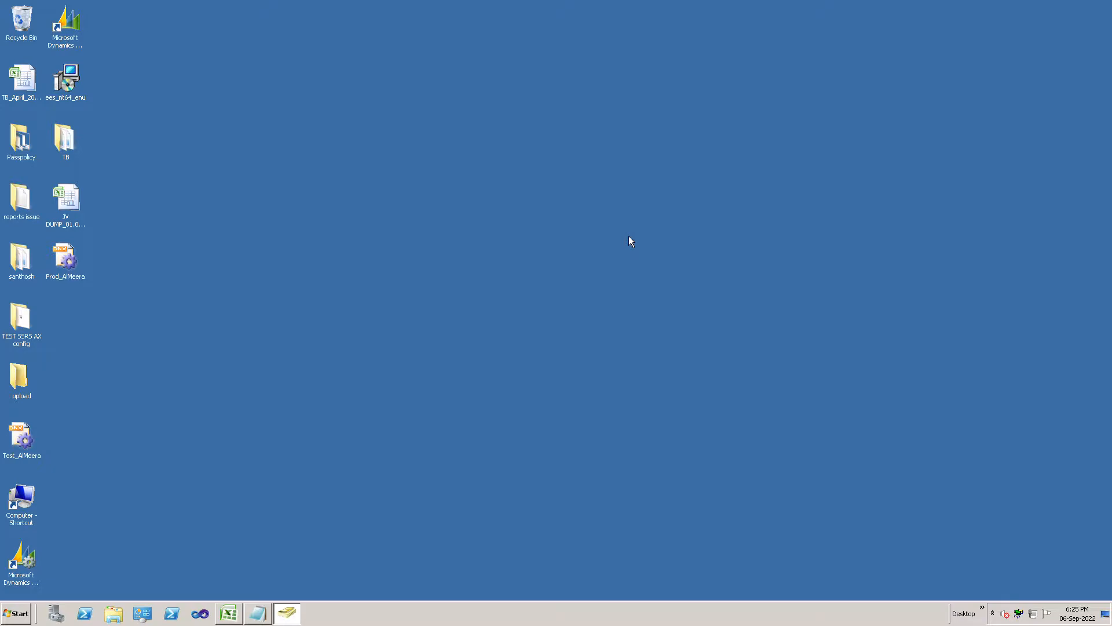
mouse_move(618, 239)
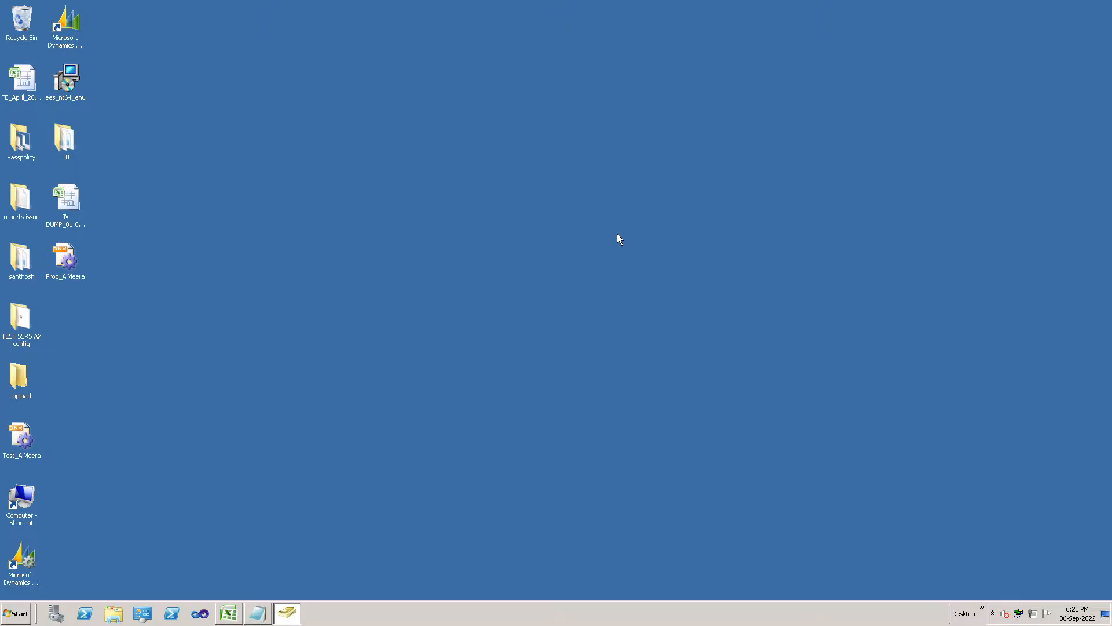
mouse_move(206, 544)
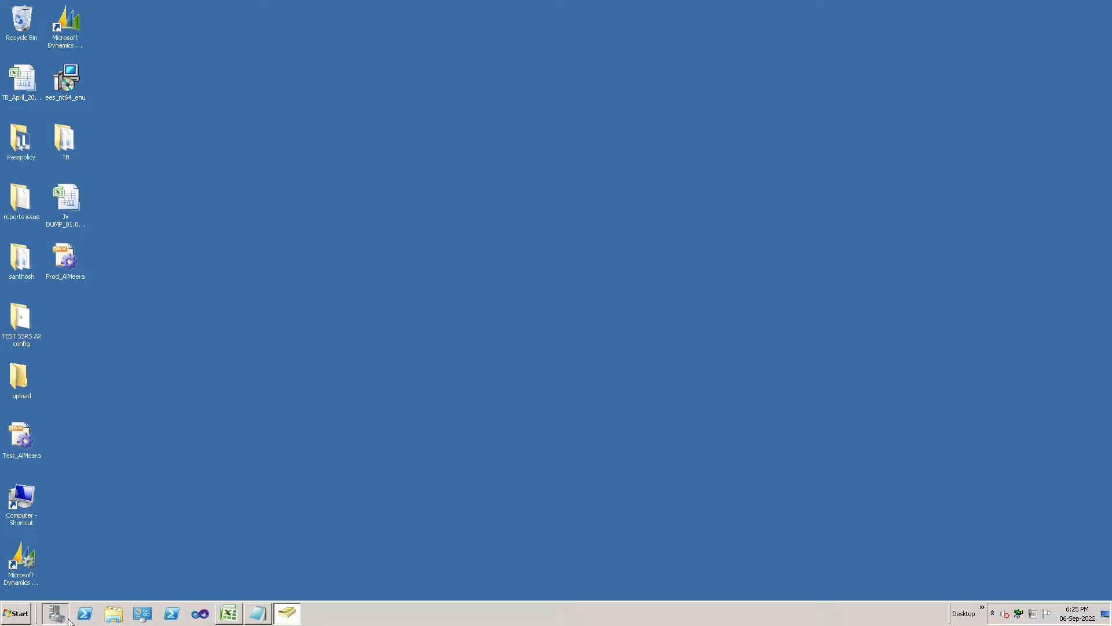
- Open Server Manager and expand Storage to list Windows Server Backup and Disk Management
click(54, 612)
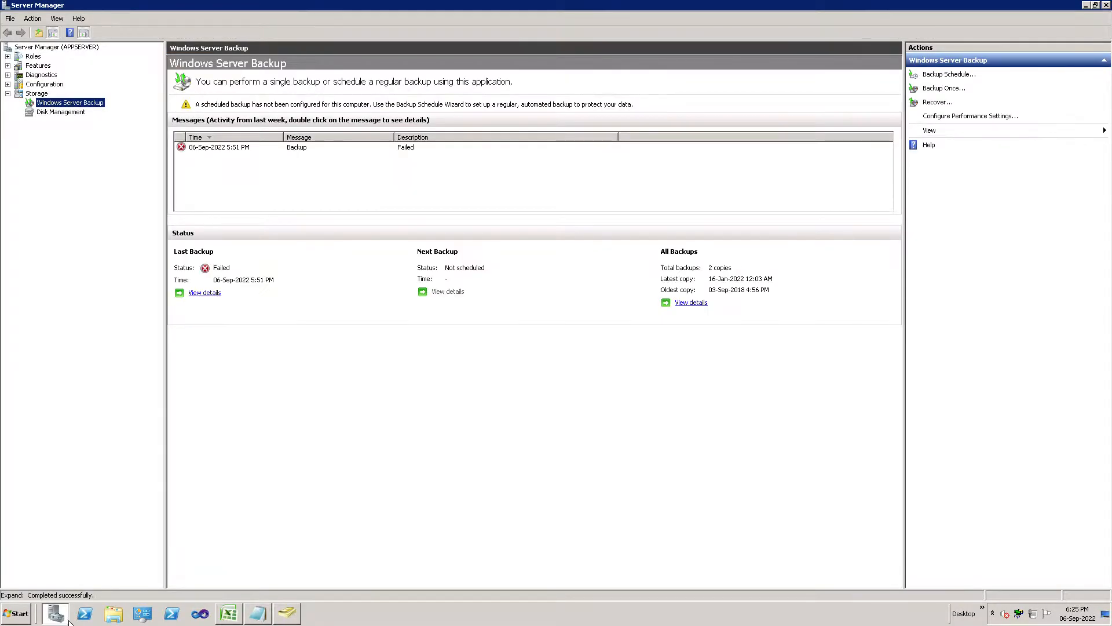
mouse_move(959, 101)
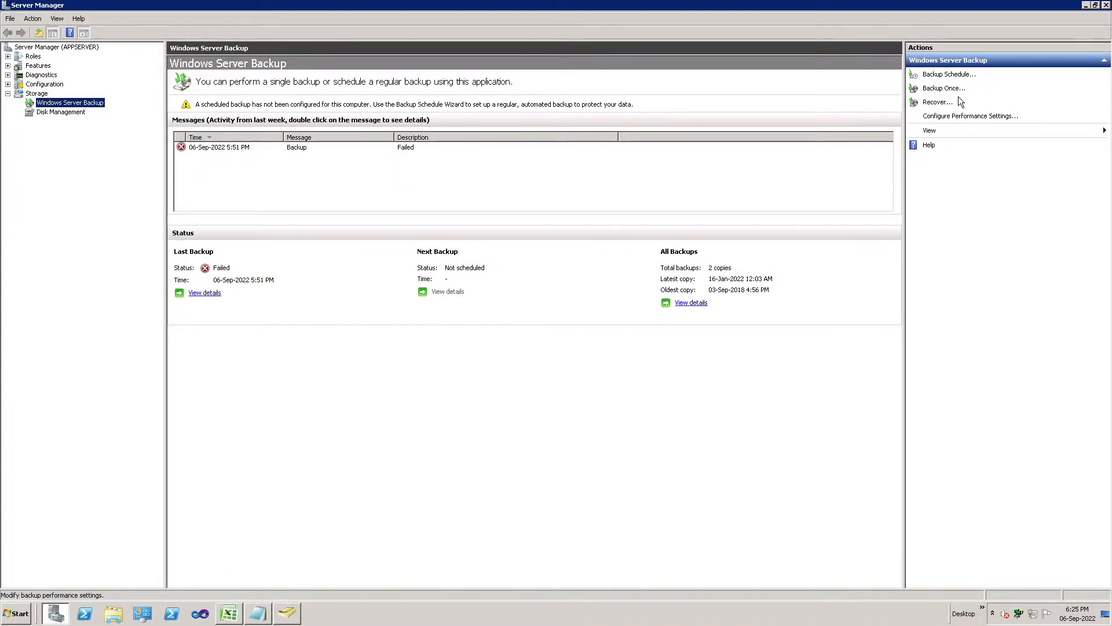
mouse_move(945, 88)
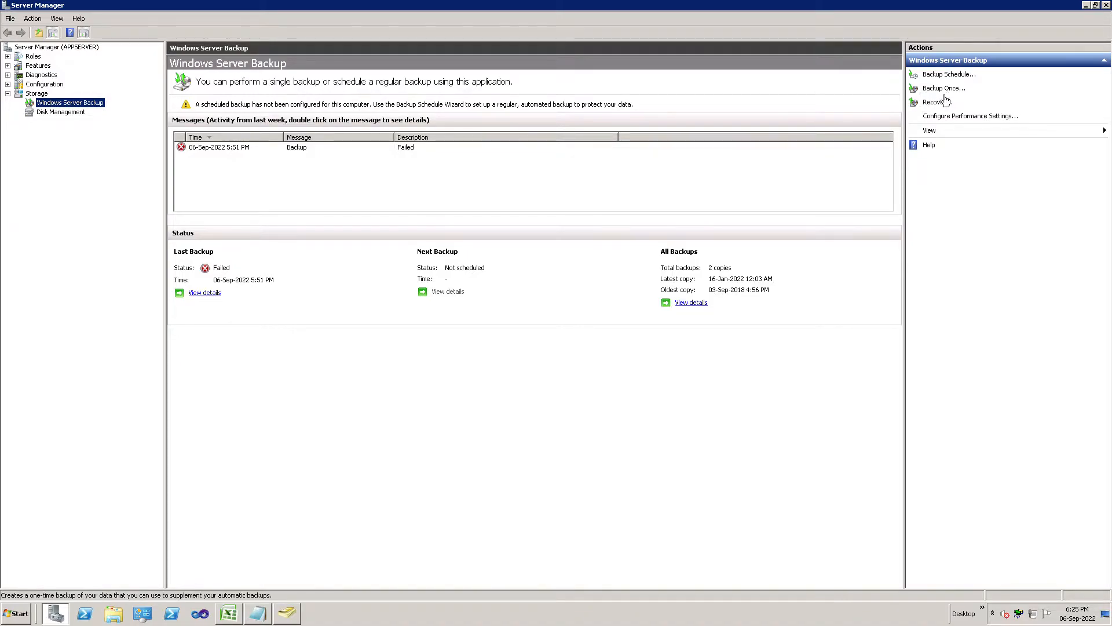
click(36, 93)
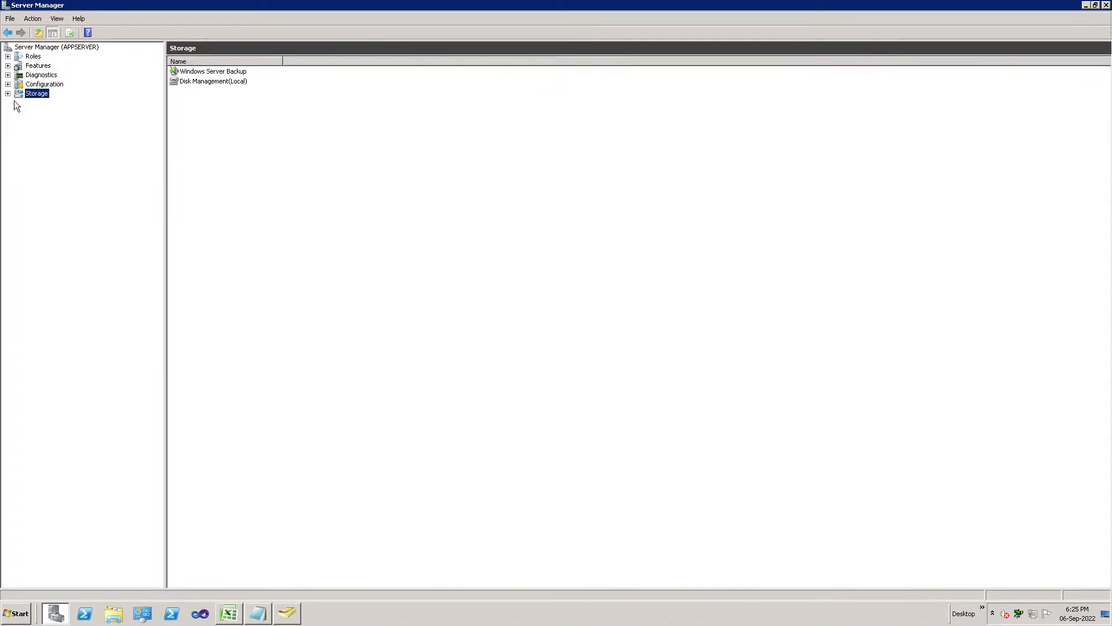
mouse_move(50, 110)
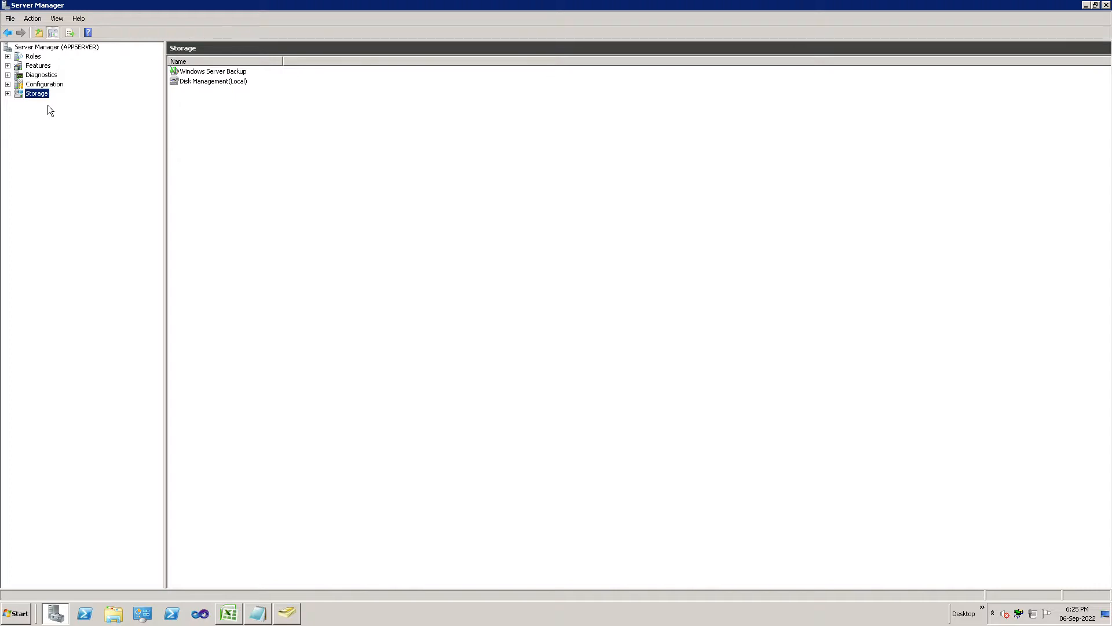
mouse_move(27, 111)
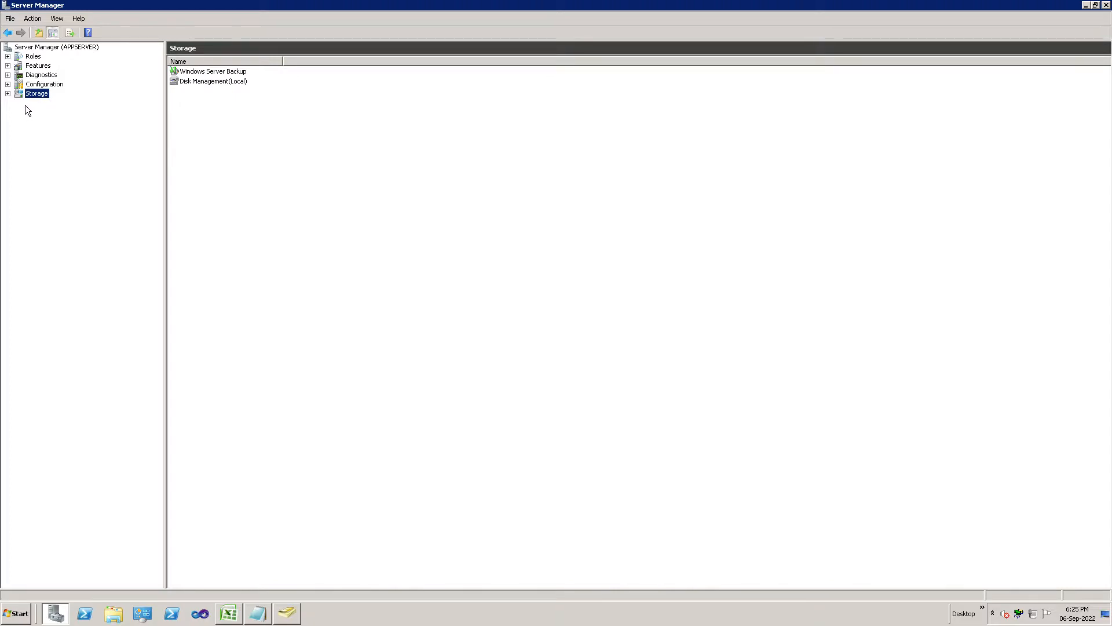
mouse_move(16, 107)
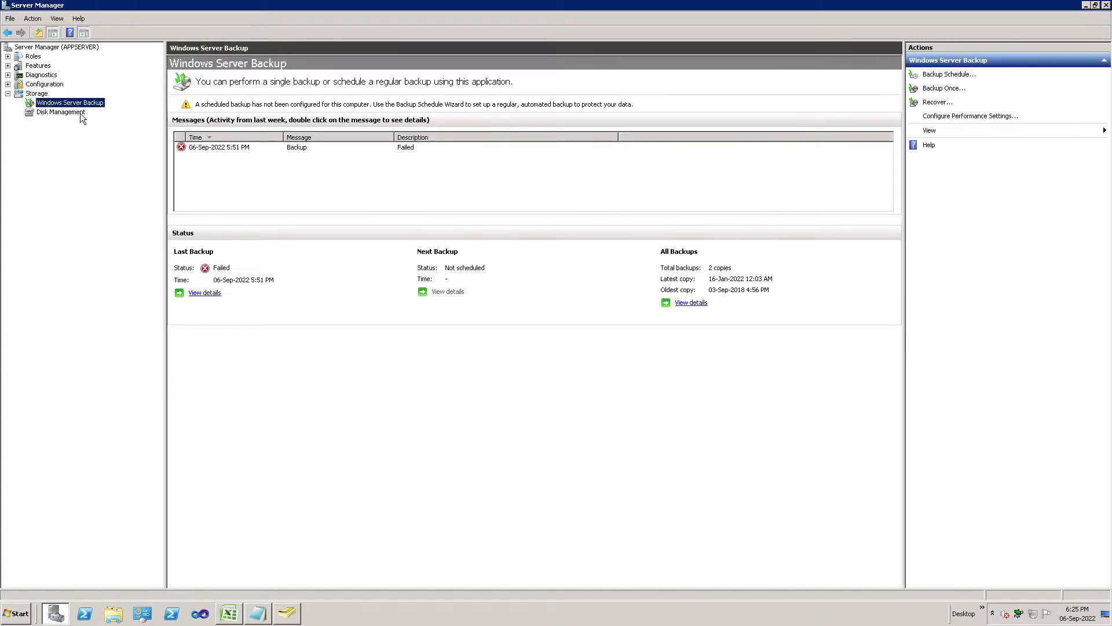
mouse_move(937, 101)
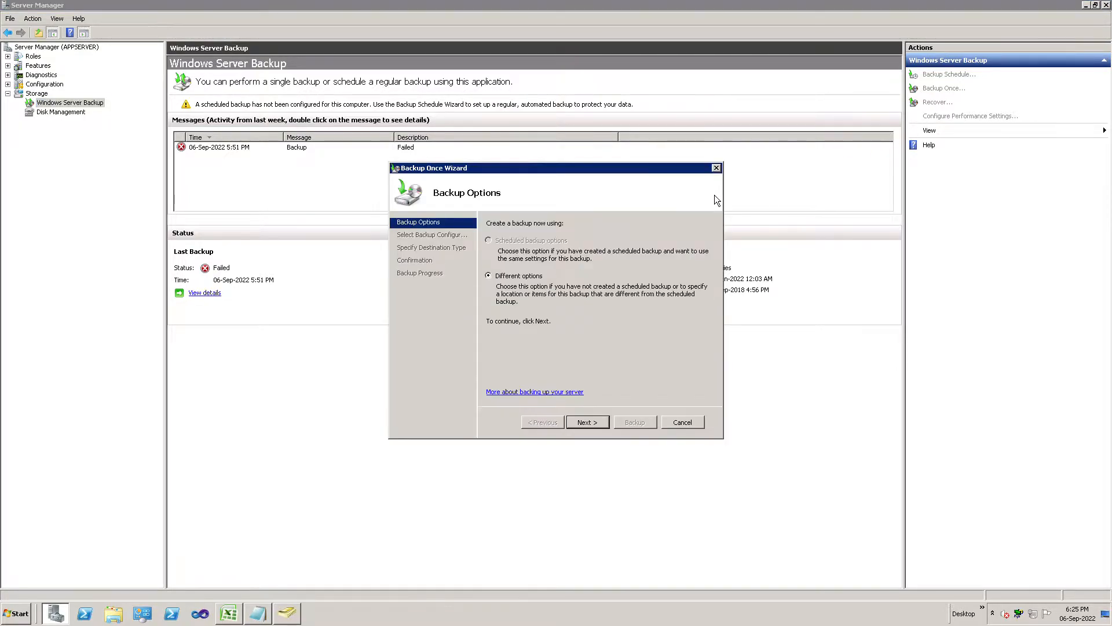
mouse_move(520, 289)
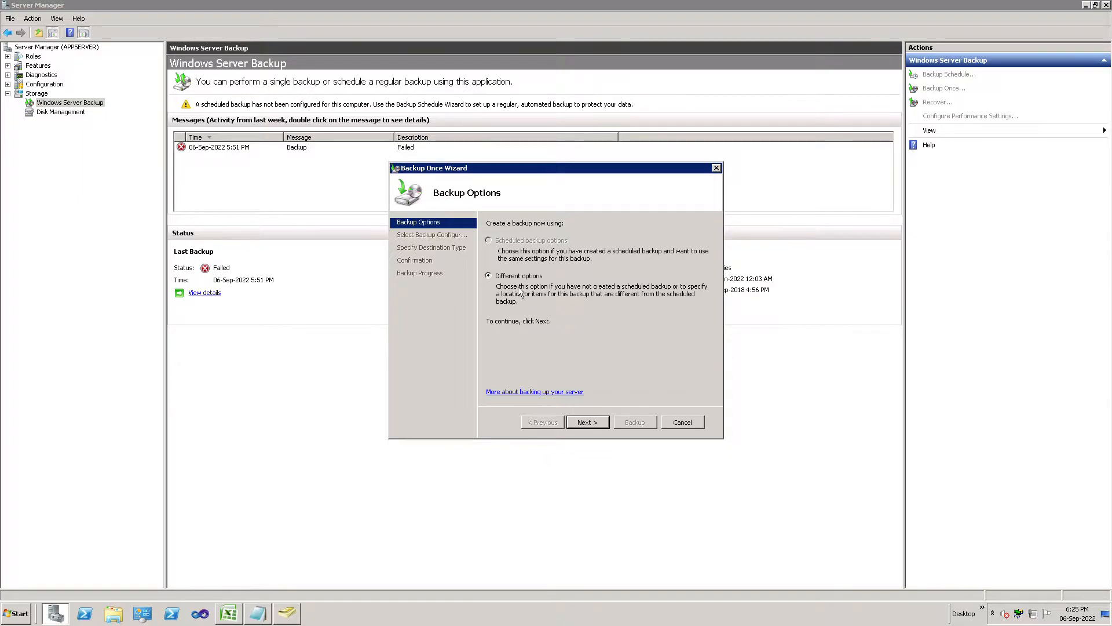
mouse_move(598, 433)
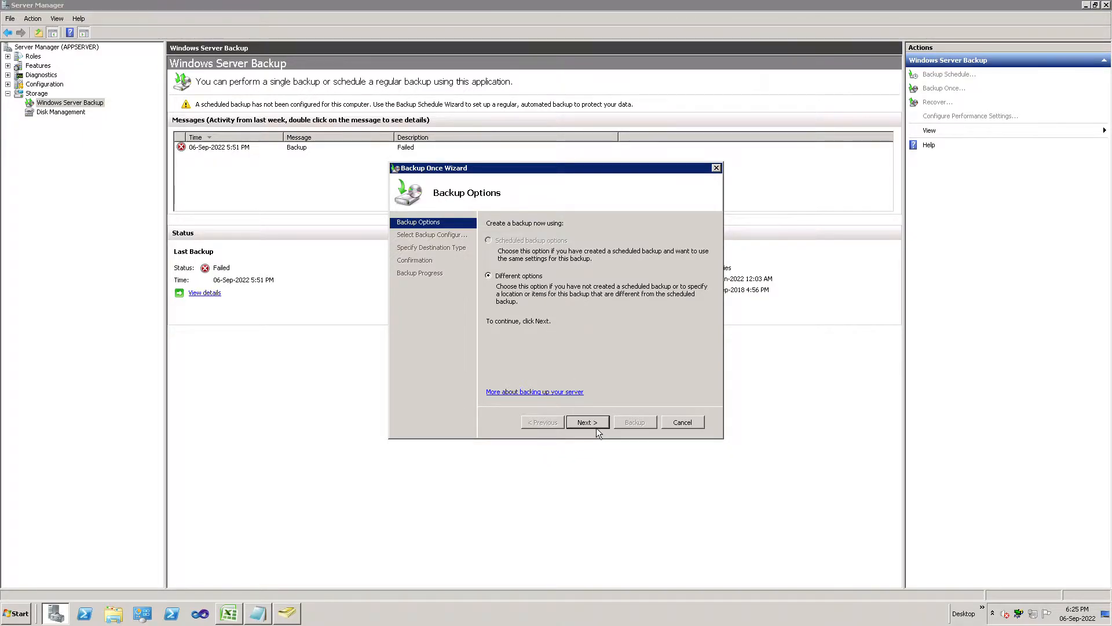
- Keep Different options and advance to Select Backup Configuration
click(587, 422)
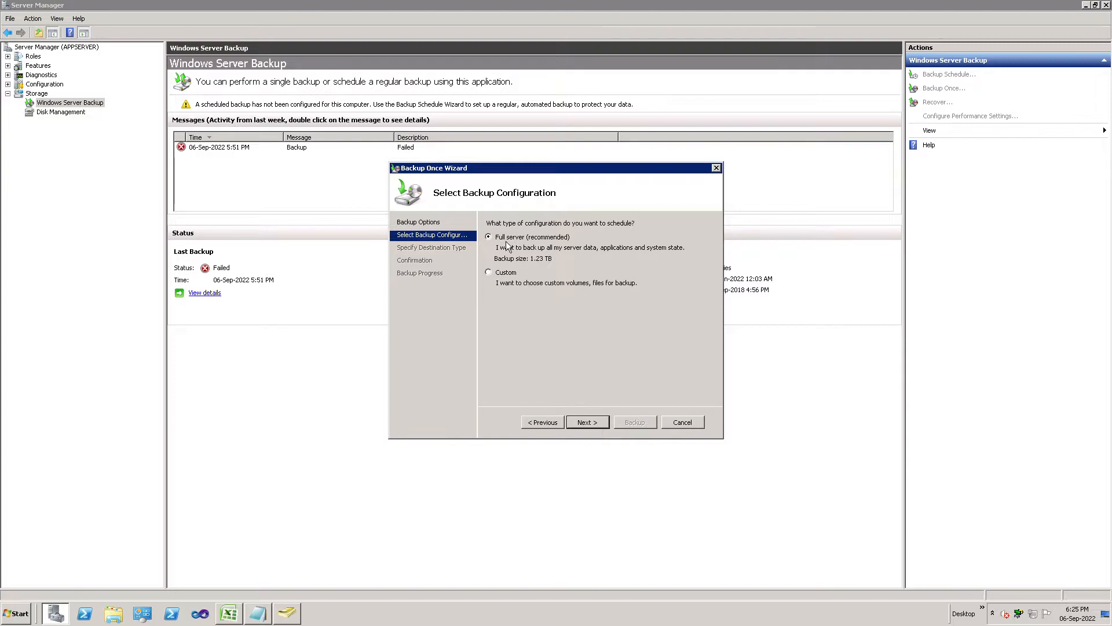
mouse_move(535, 274)
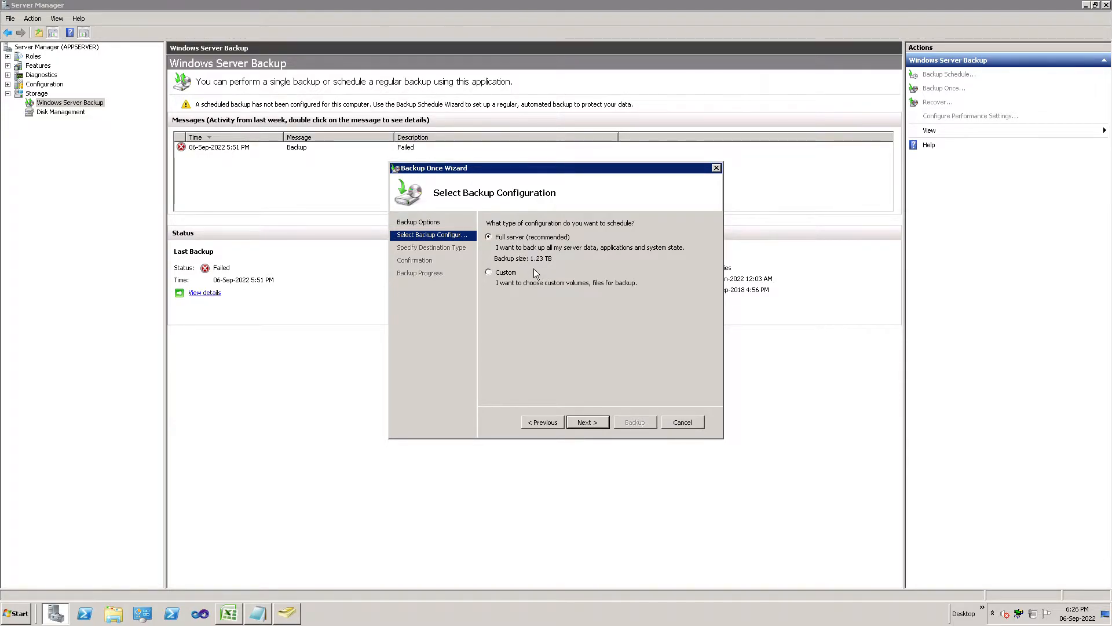
mouse_move(533, 268)
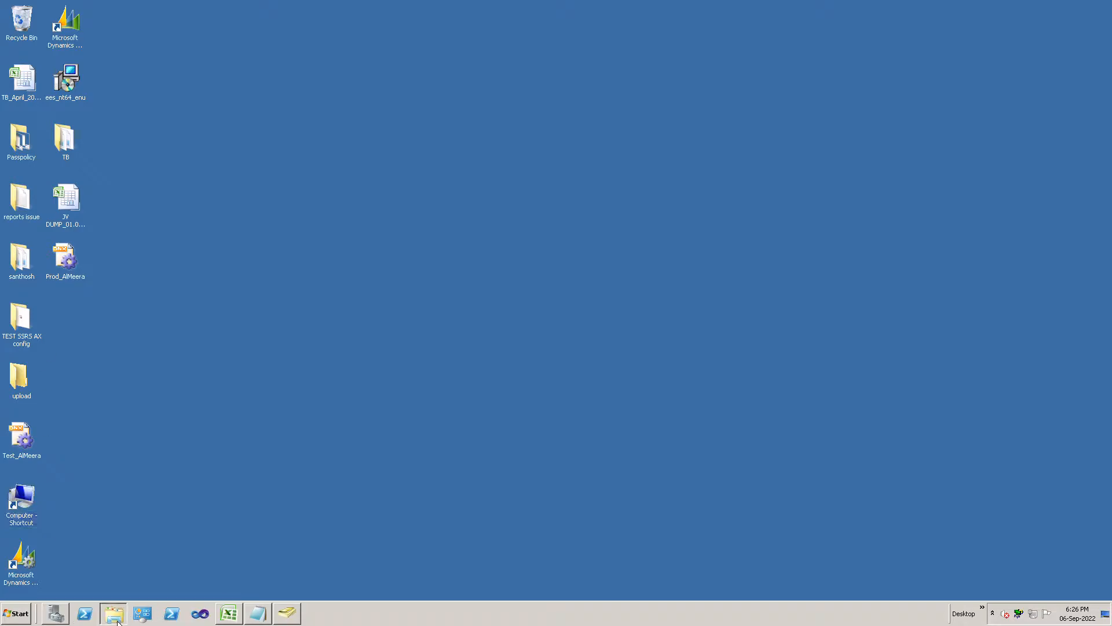
- Check free space on TOSHIBA EXT (F:) in Explorer, then choose a Custom backup configuration
click(113, 613)
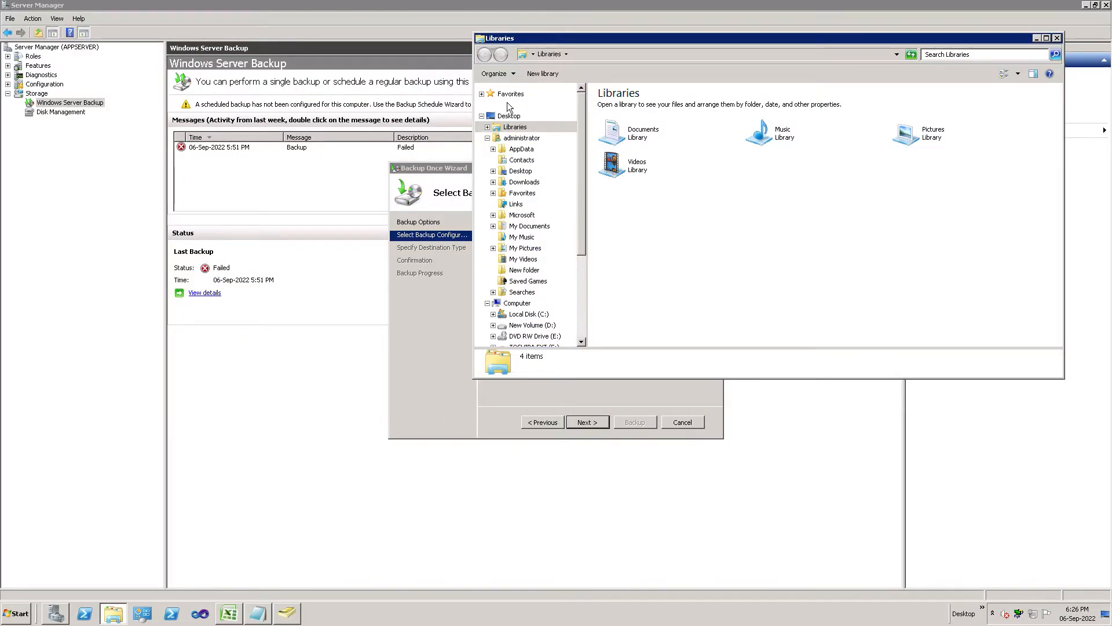
click(967, 613)
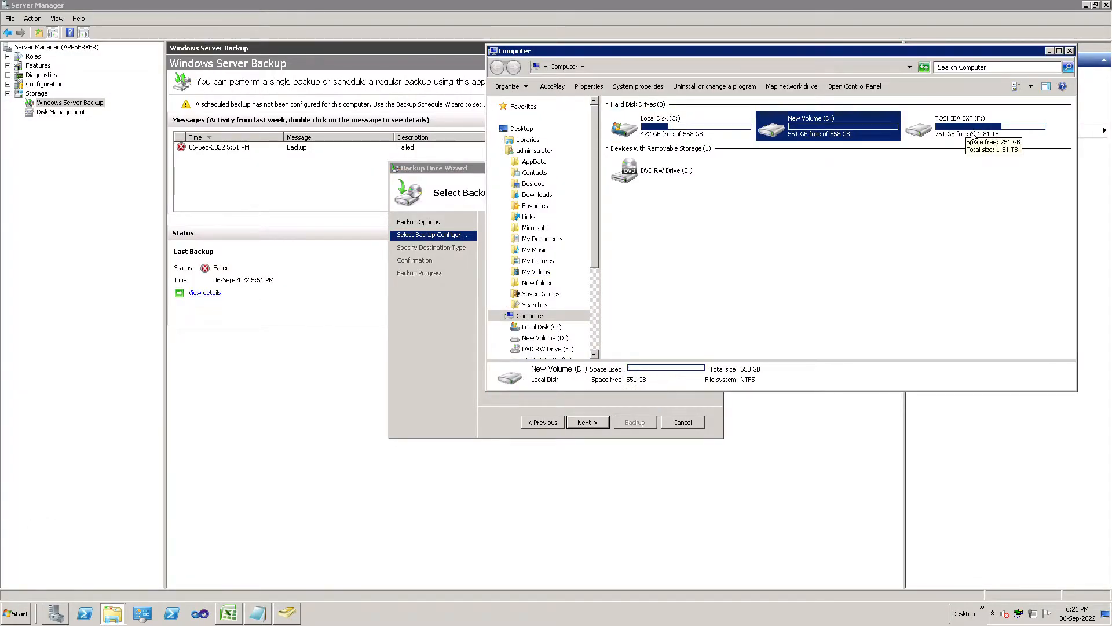
click(972, 126)
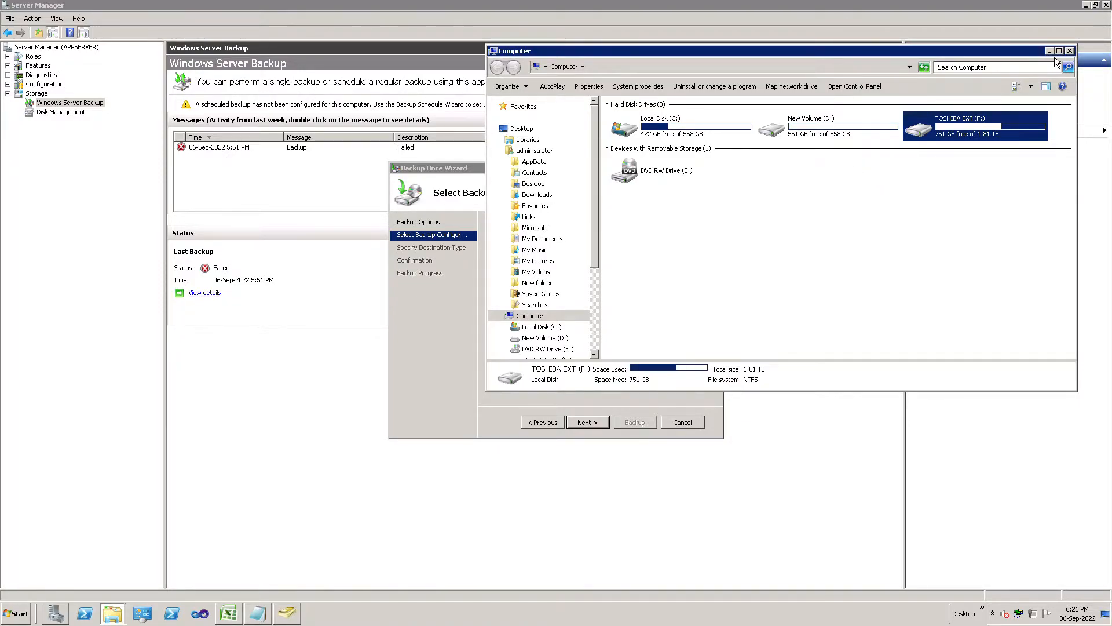
click(1070, 50)
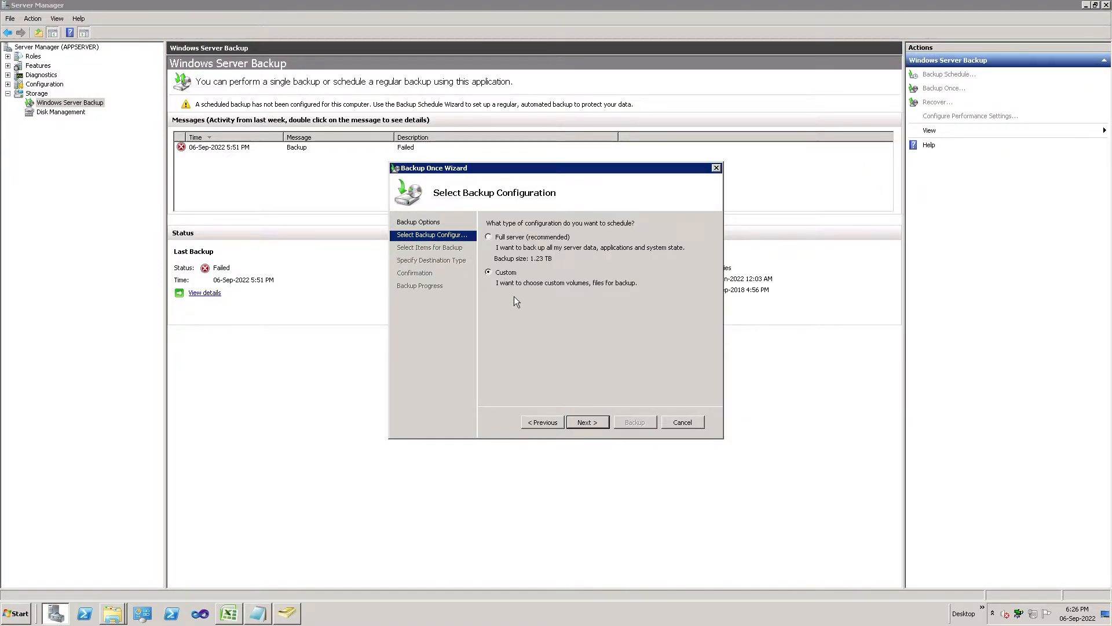
mouse_move(598, 432)
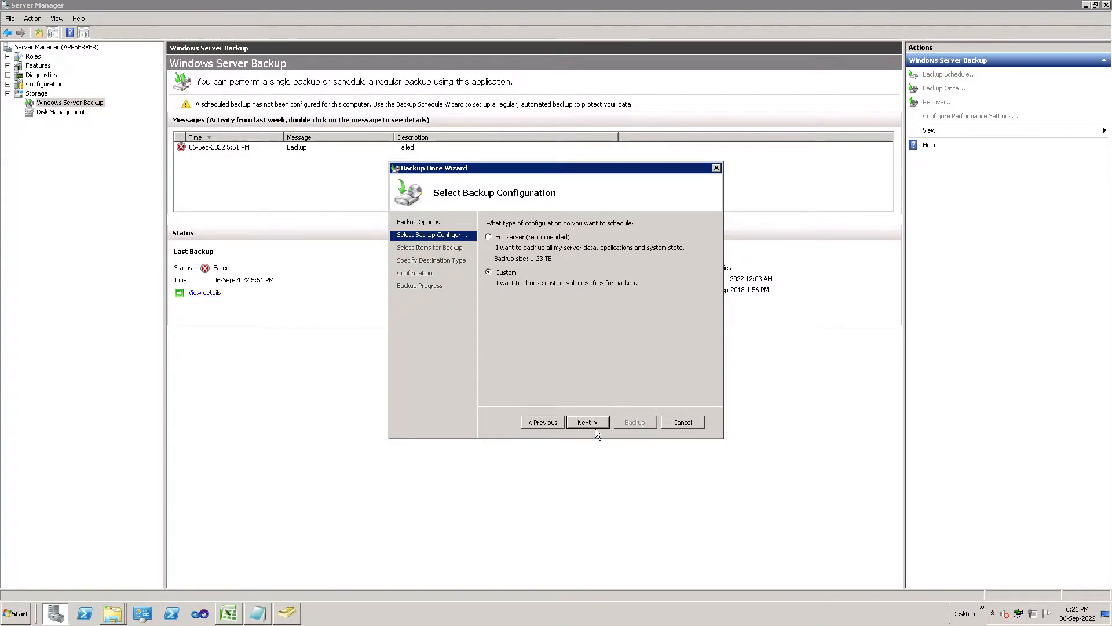
click(587, 422)
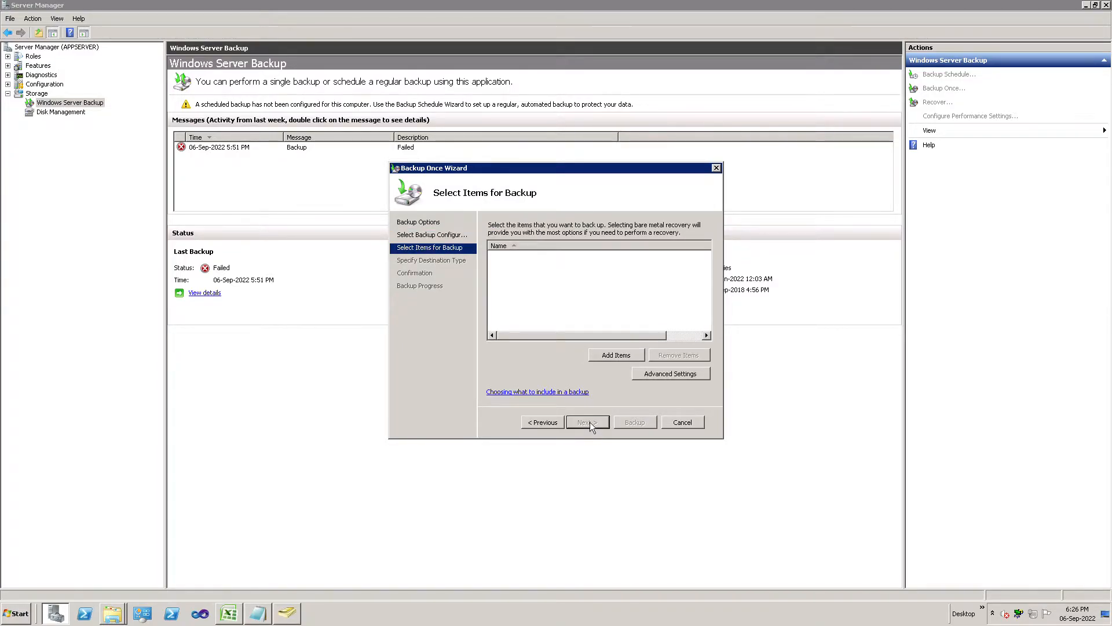
mouse_move(622, 366)
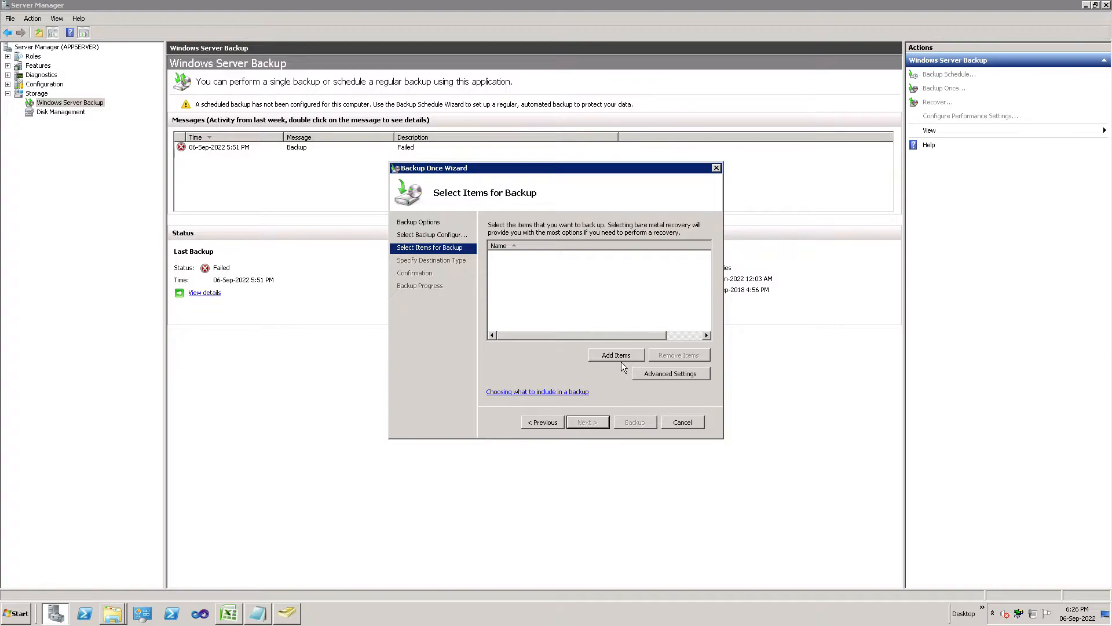
- Tick Bare metal recovery, adding System state and Local disk (C:) as backup items
click(616, 354)
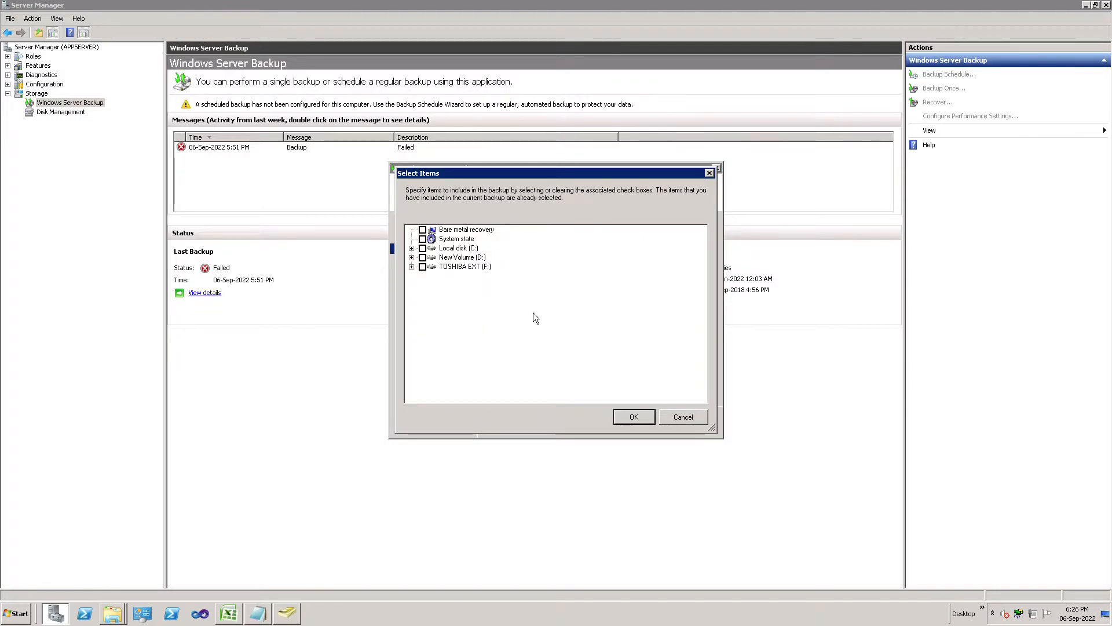
mouse_move(452, 258)
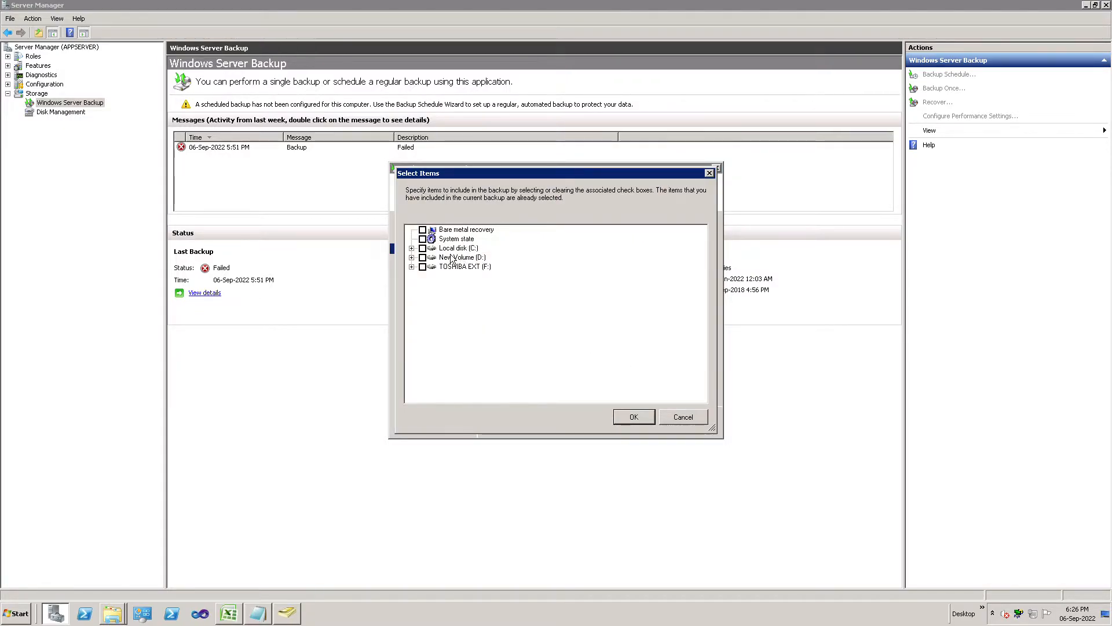
mouse_move(501, 241)
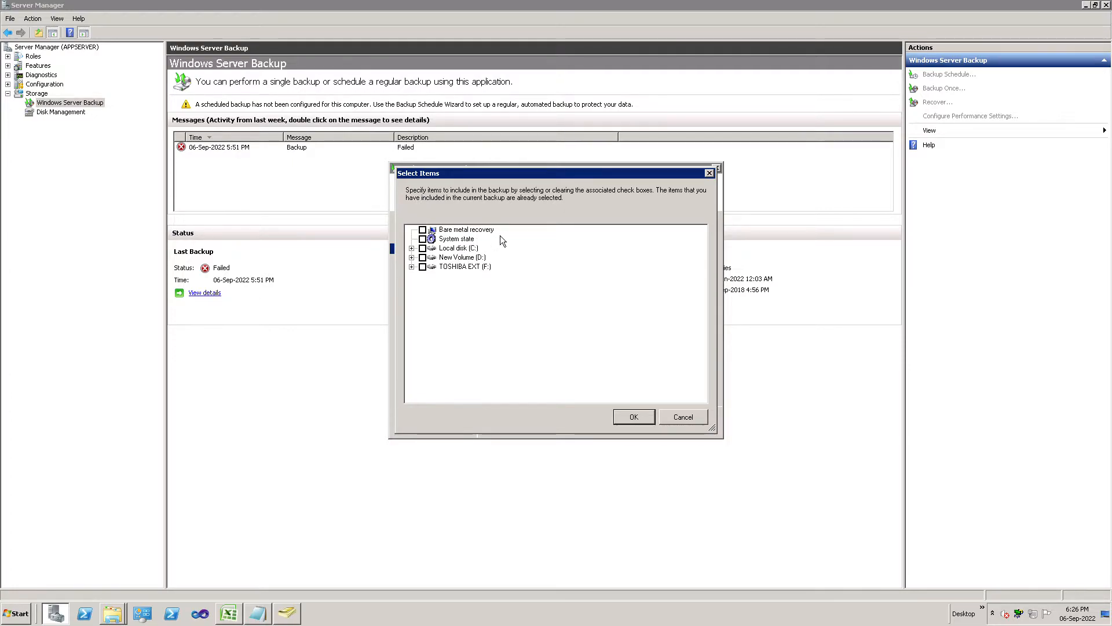
mouse_move(461, 253)
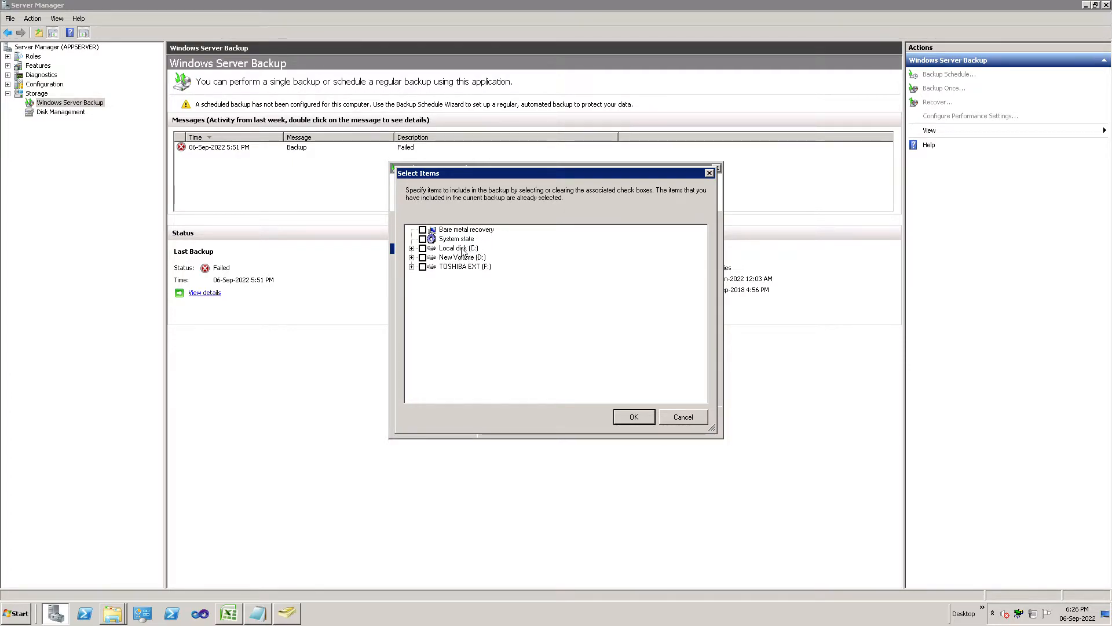
mouse_move(466, 247)
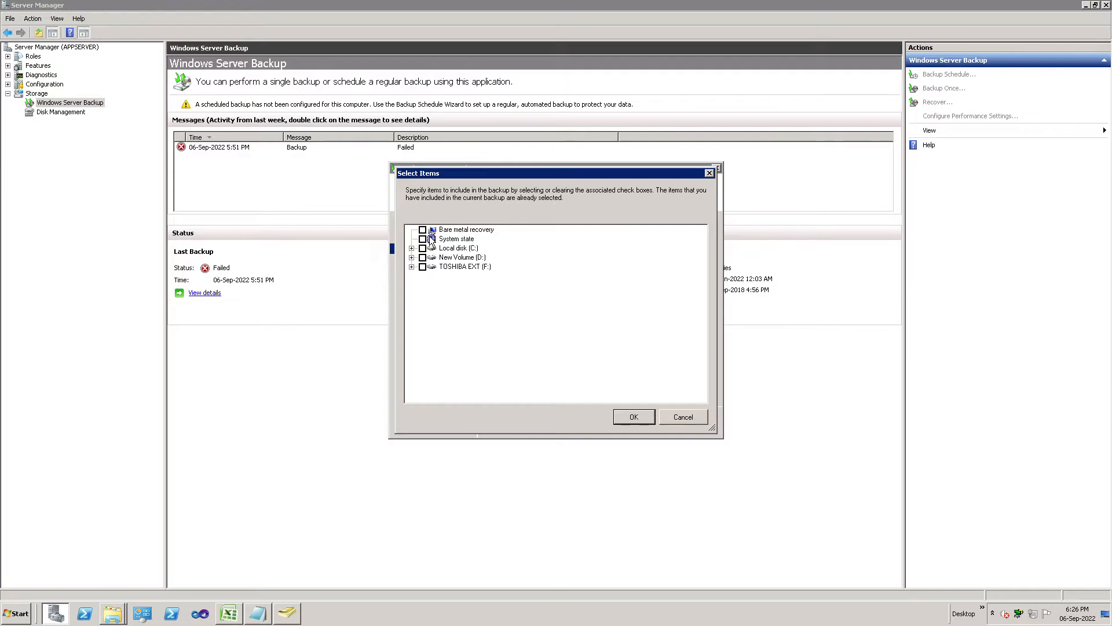
click(422, 229)
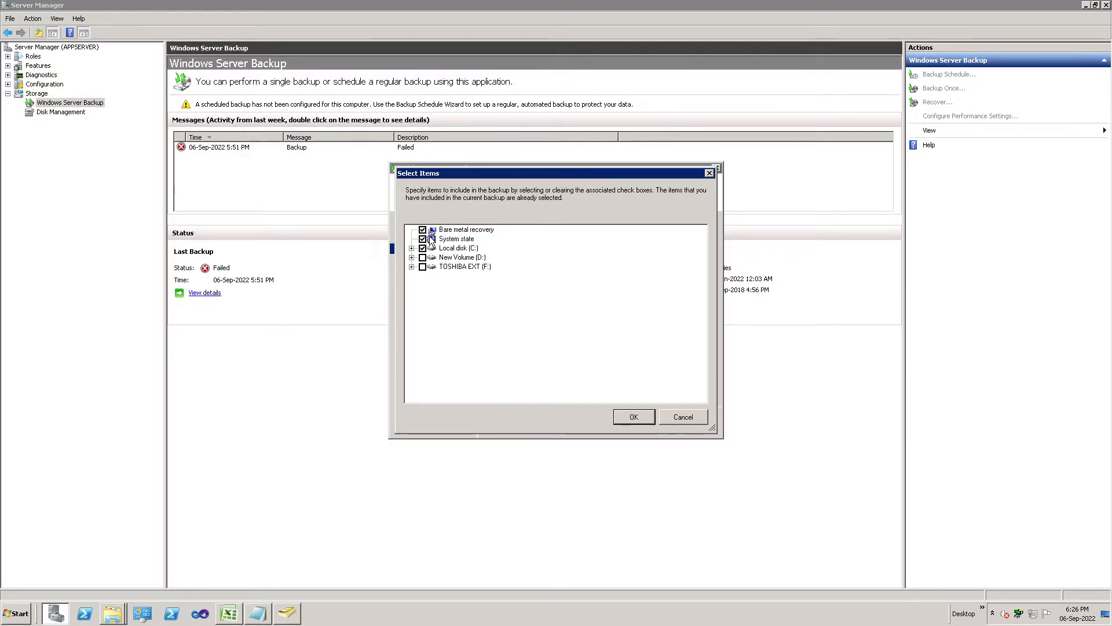
click(423, 228)
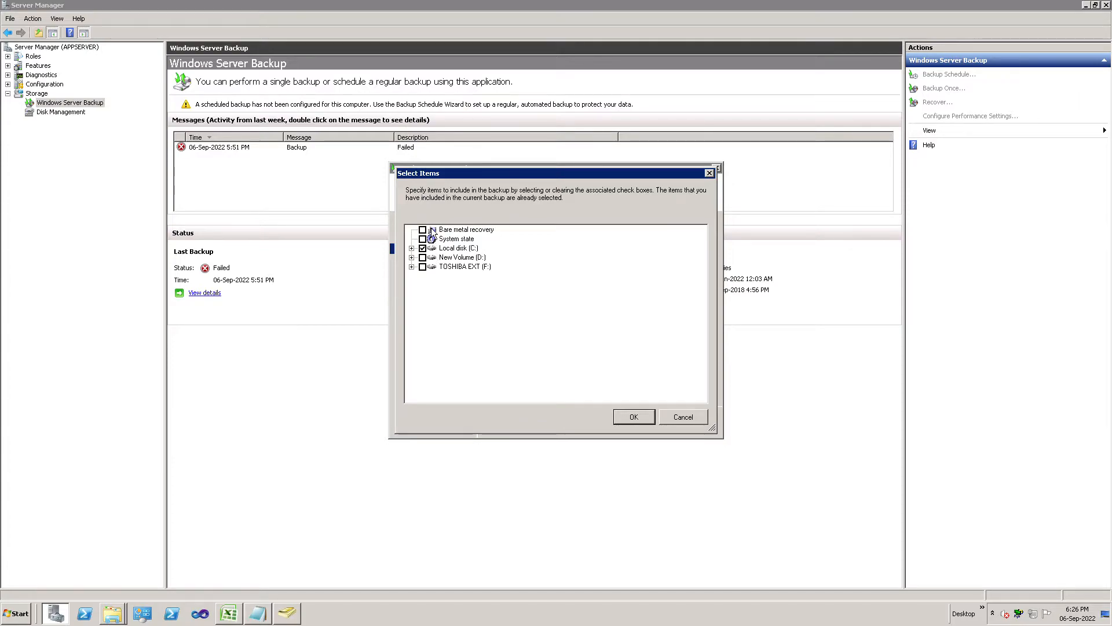
click(423, 229)
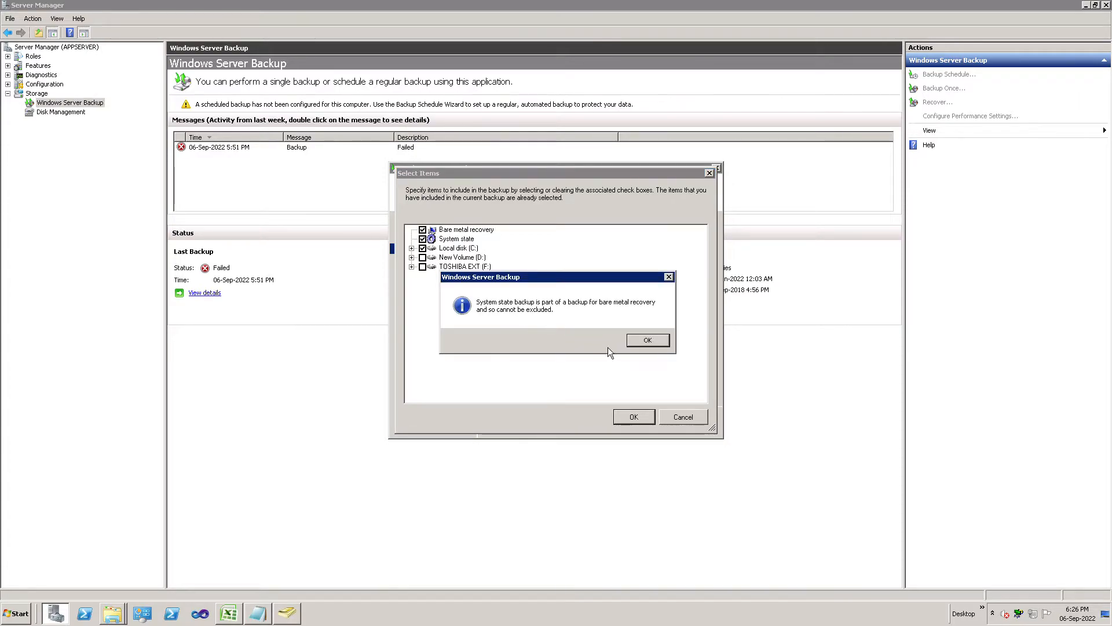
click(647, 340)
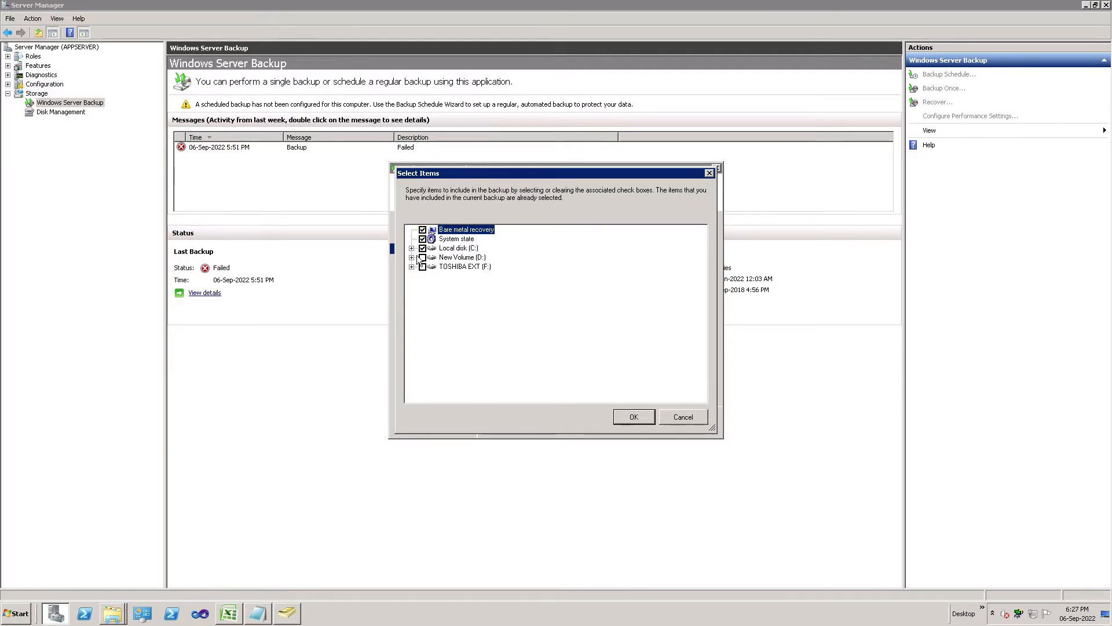
click(422, 256)
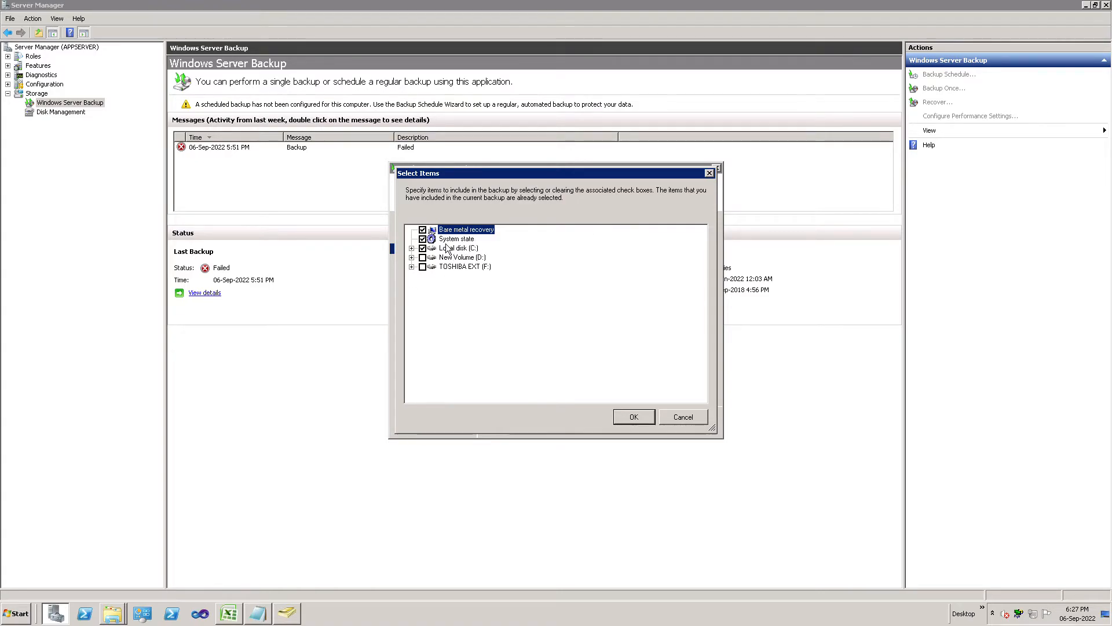
mouse_move(635, 426)
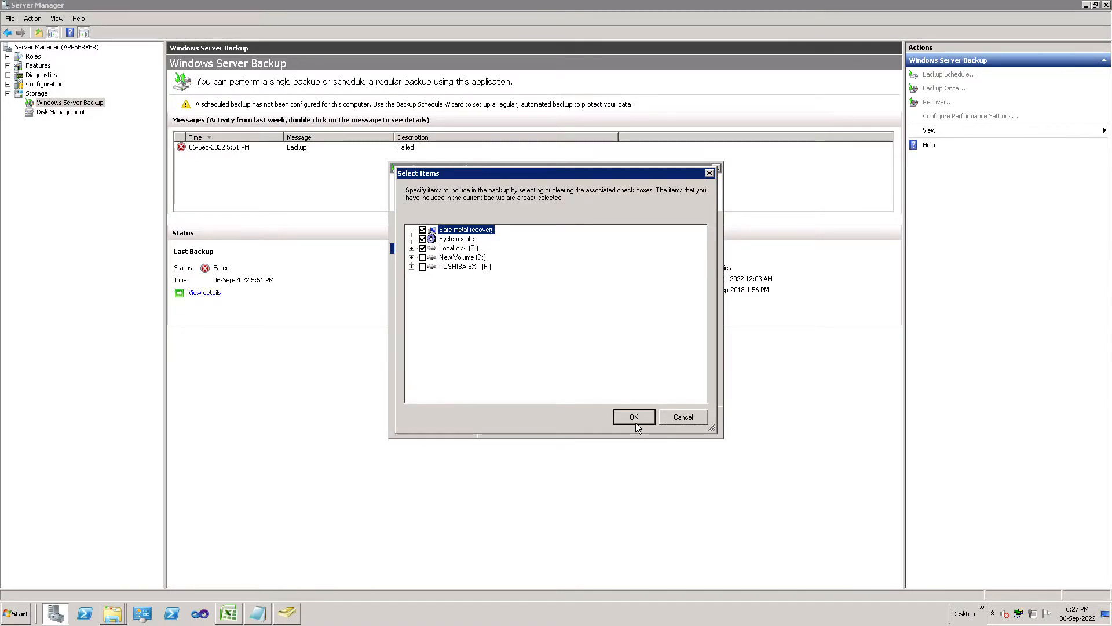
click(632, 416)
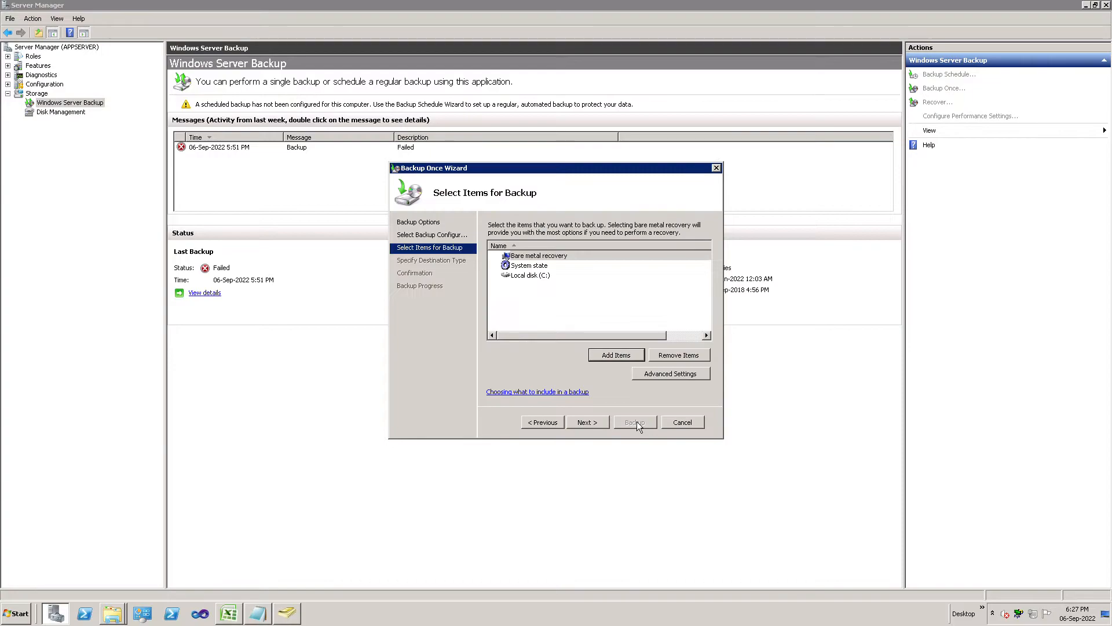
mouse_move(573, 342)
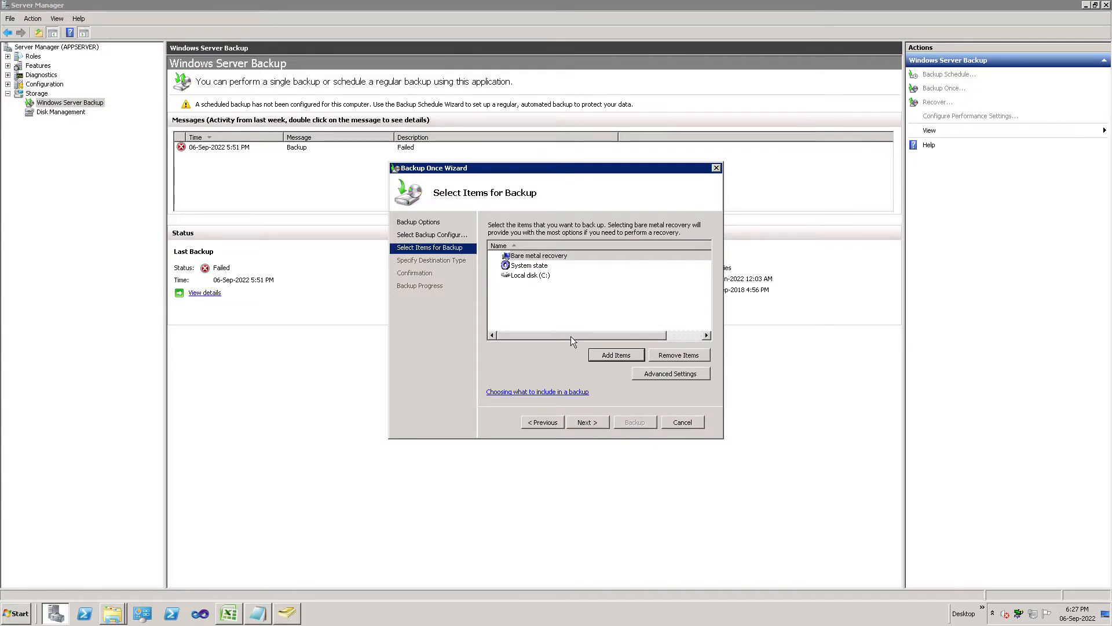
mouse_move(543, 275)
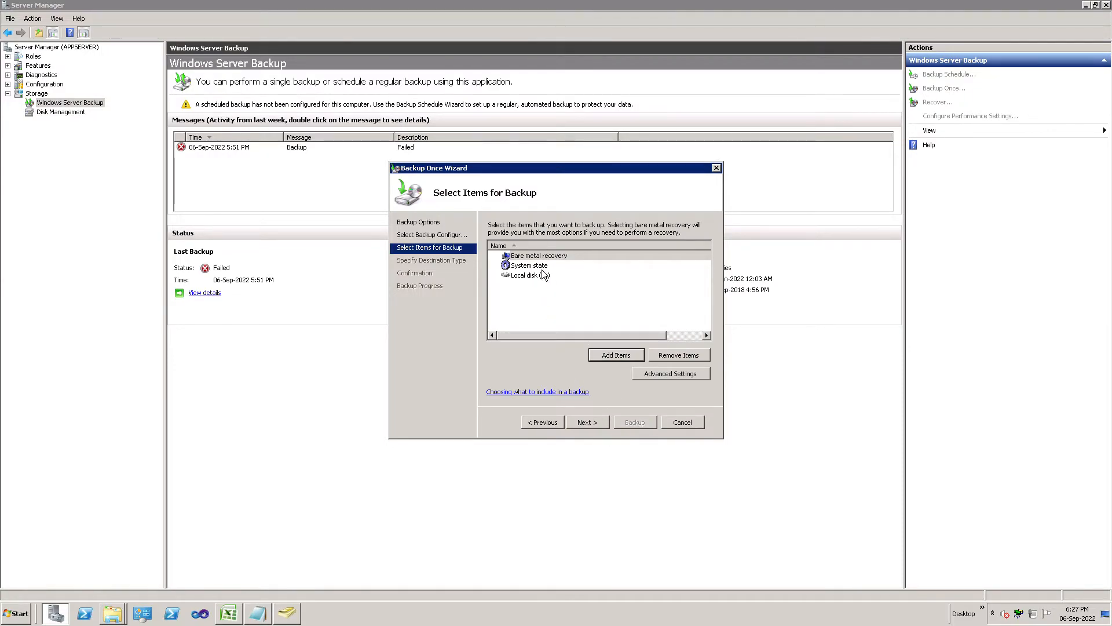
mouse_move(542, 237)
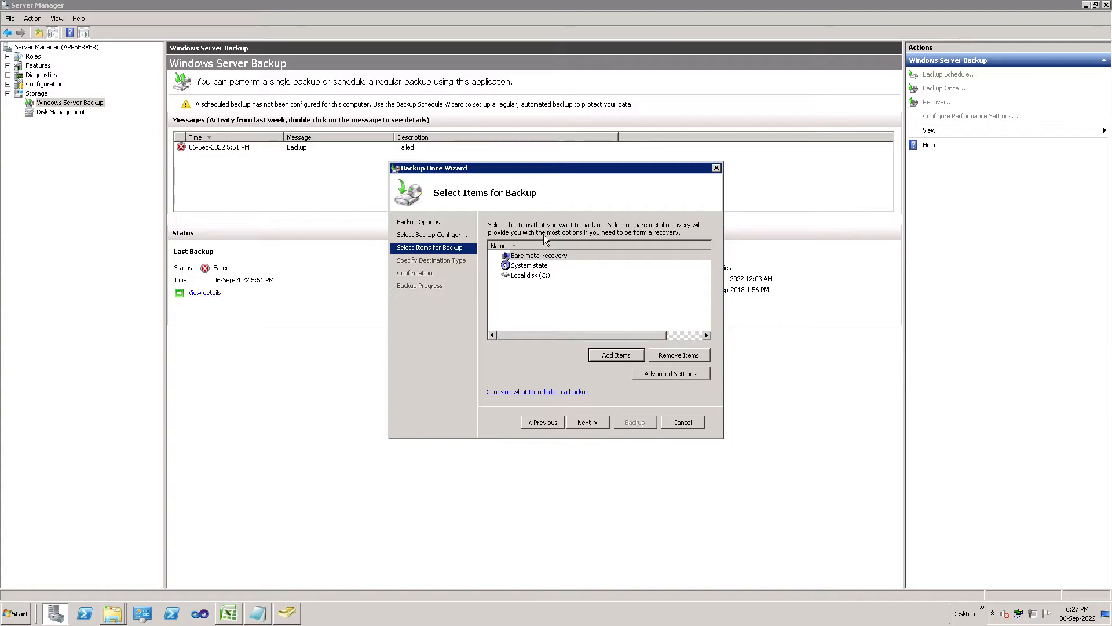
click(538, 255)
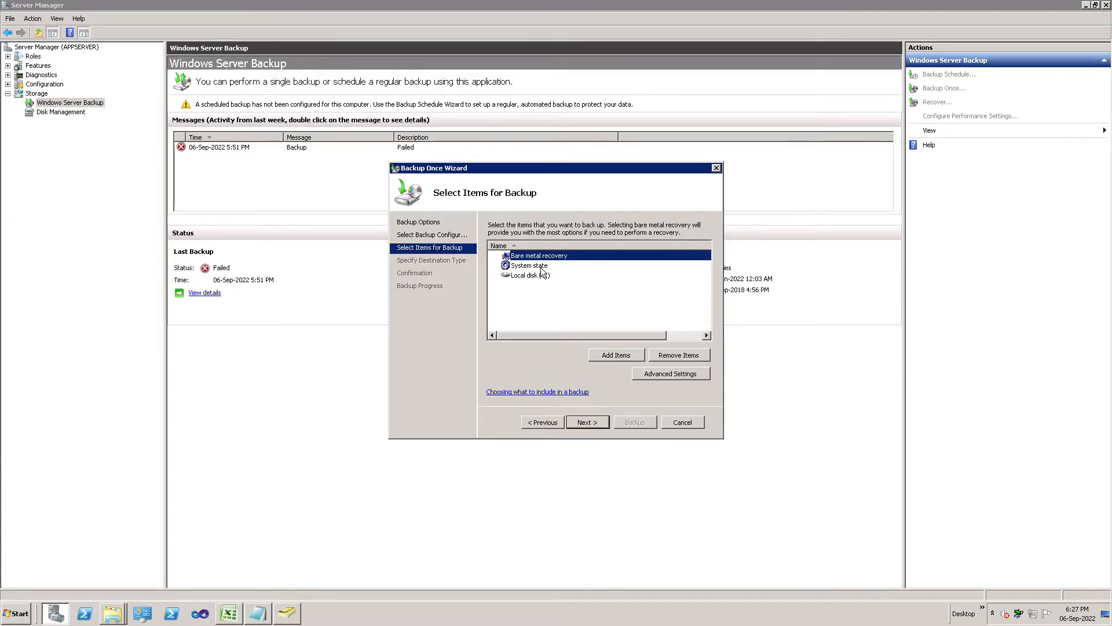
mouse_move(569, 272)
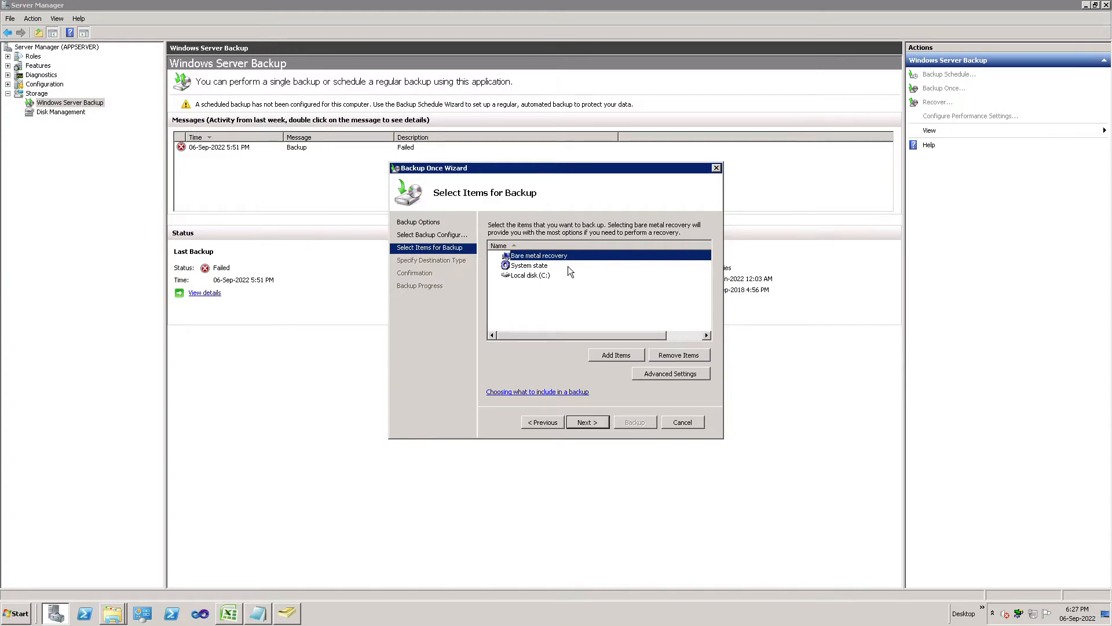
mouse_move(575, 273)
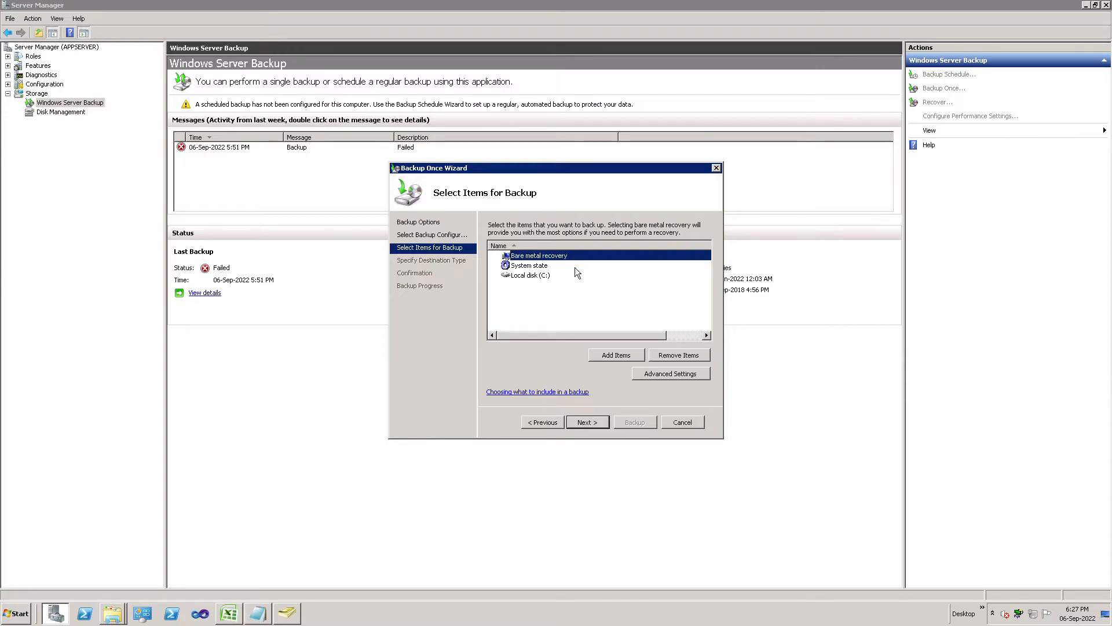
mouse_move(566, 270)
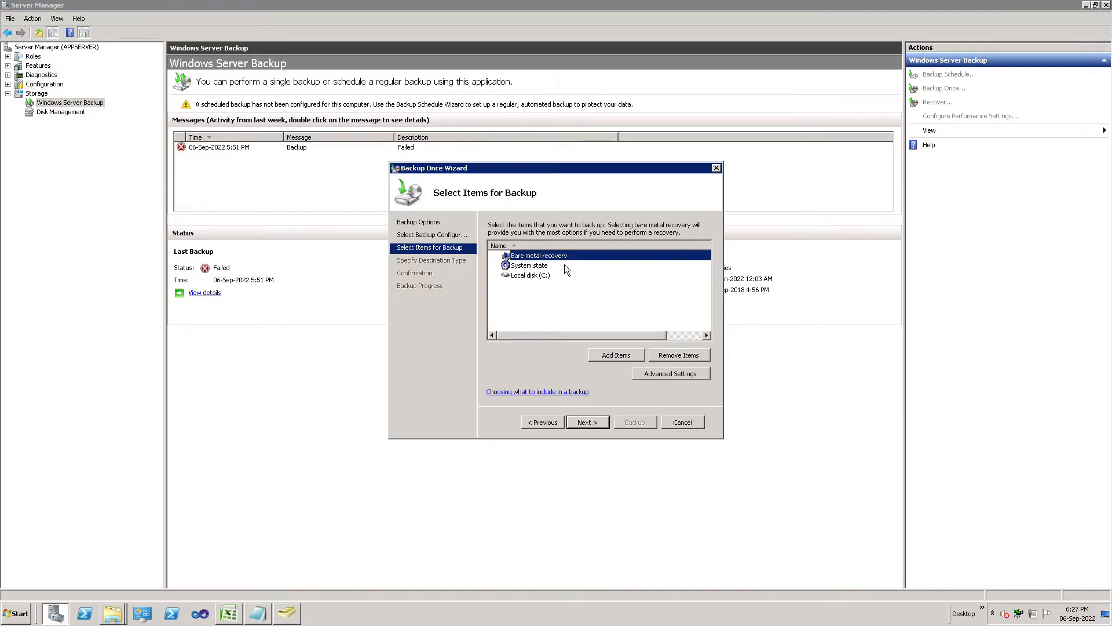
click(529, 265)
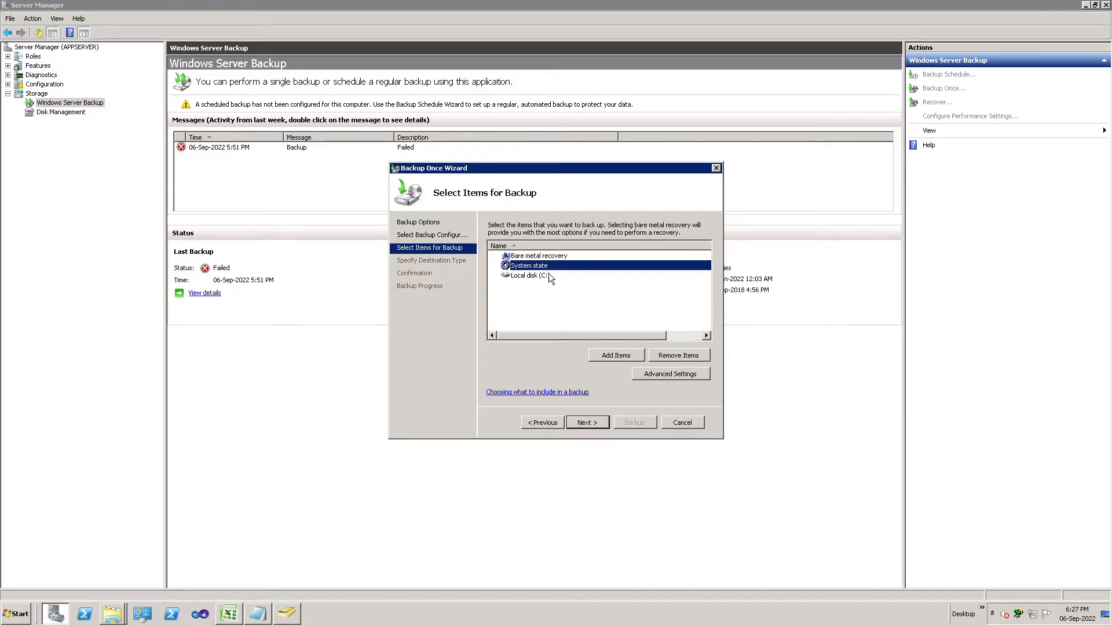
mouse_move(552, 277)
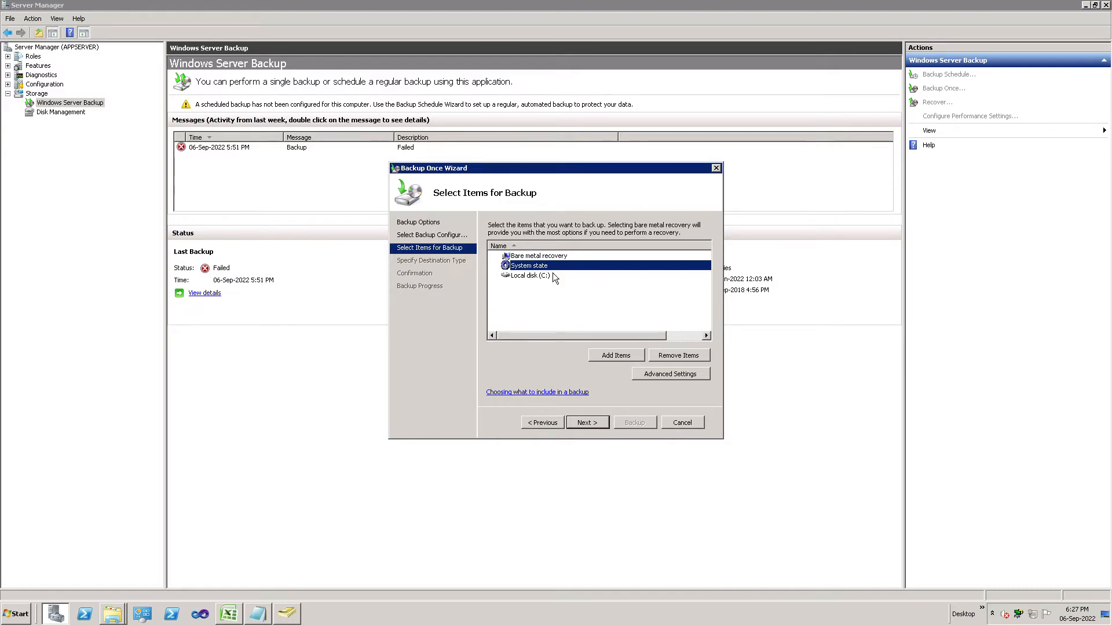
mouse_move(598, 433)
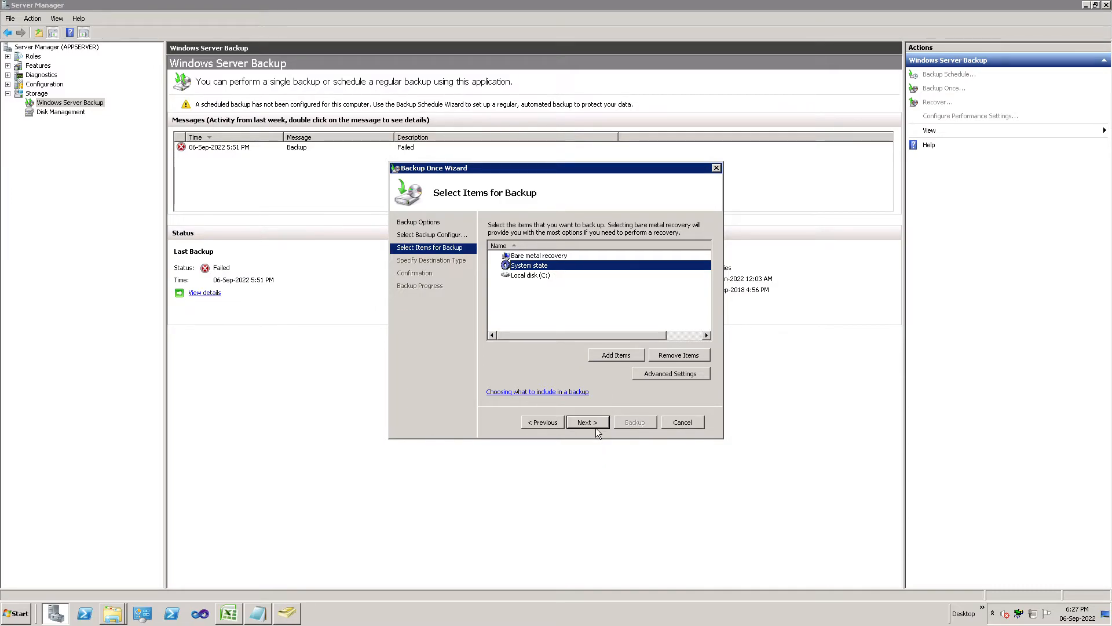
- Keep Local drives and pick TOSHIBA EXT (F:), 751.47 GB free, as destination
click(587, 422)
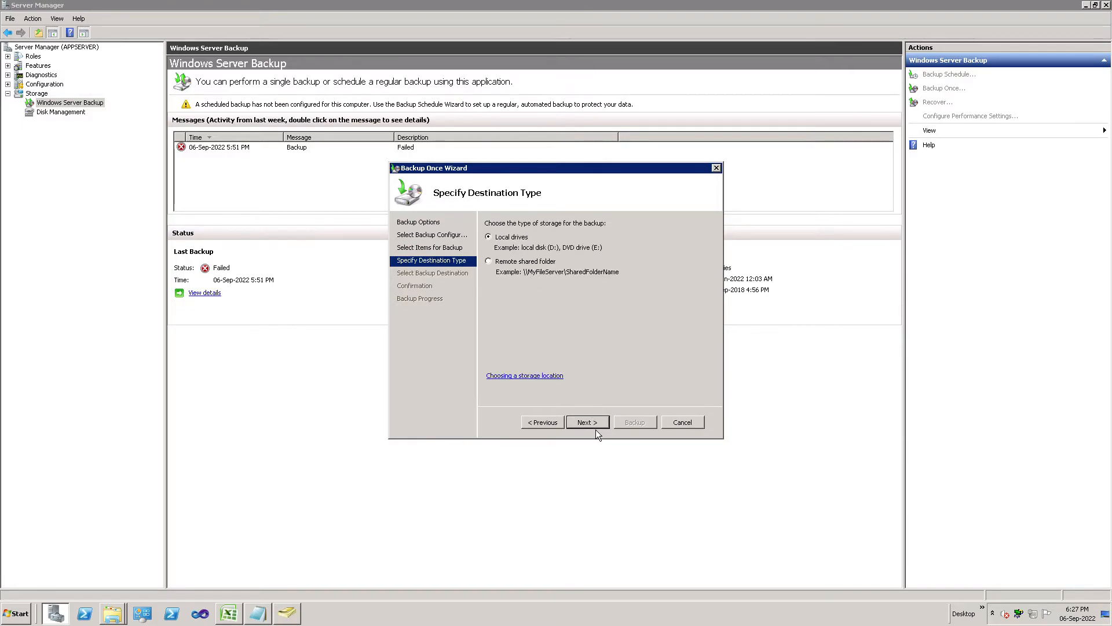
click(587, 422)
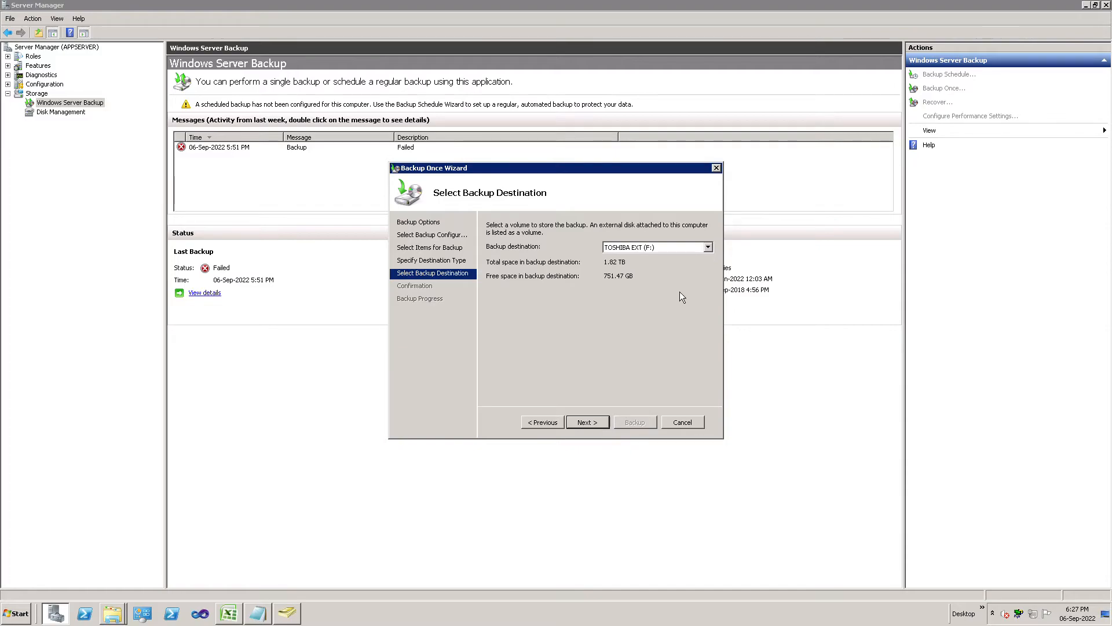
mouse_move(665, 258)
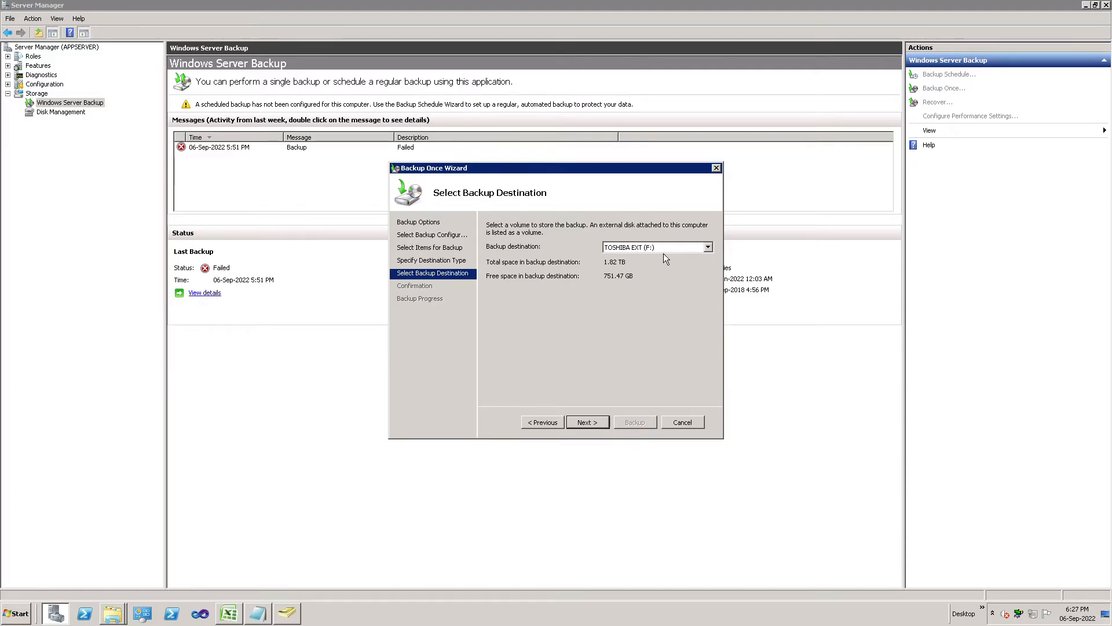
click(653, 246)
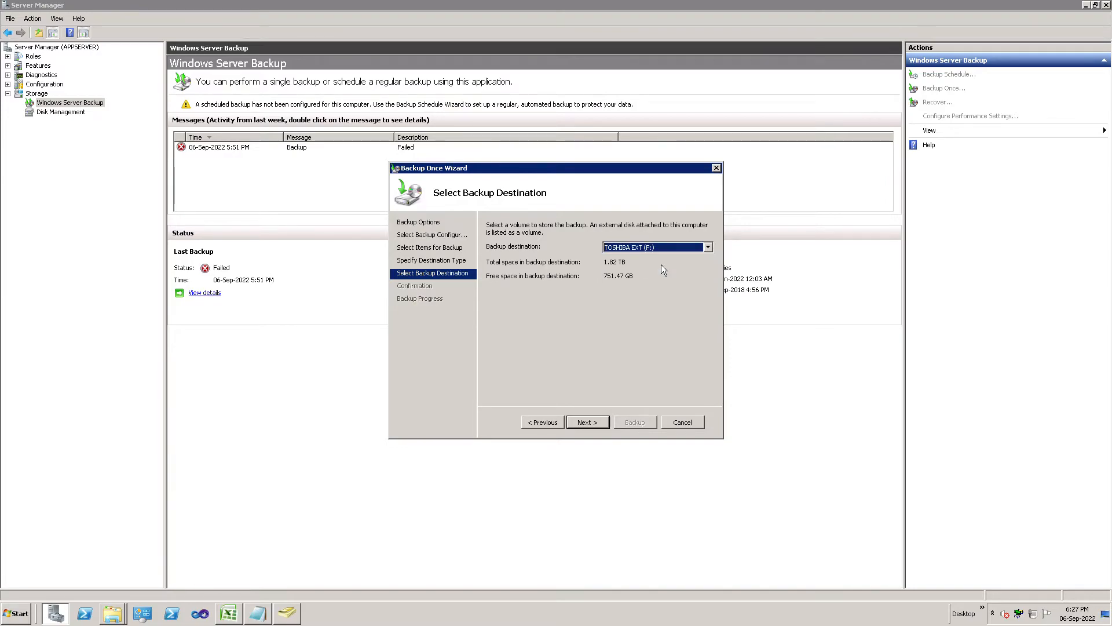
- Review the confirmation page and start the backup to F:, watching its progress
click(586, 422)
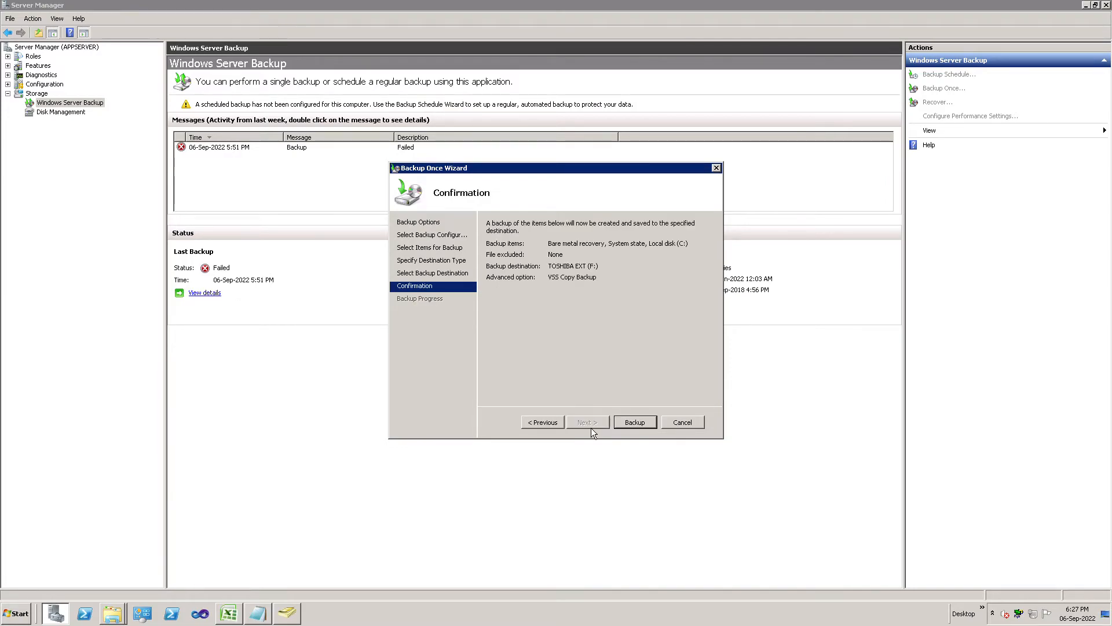
mouse_move(640, 439)
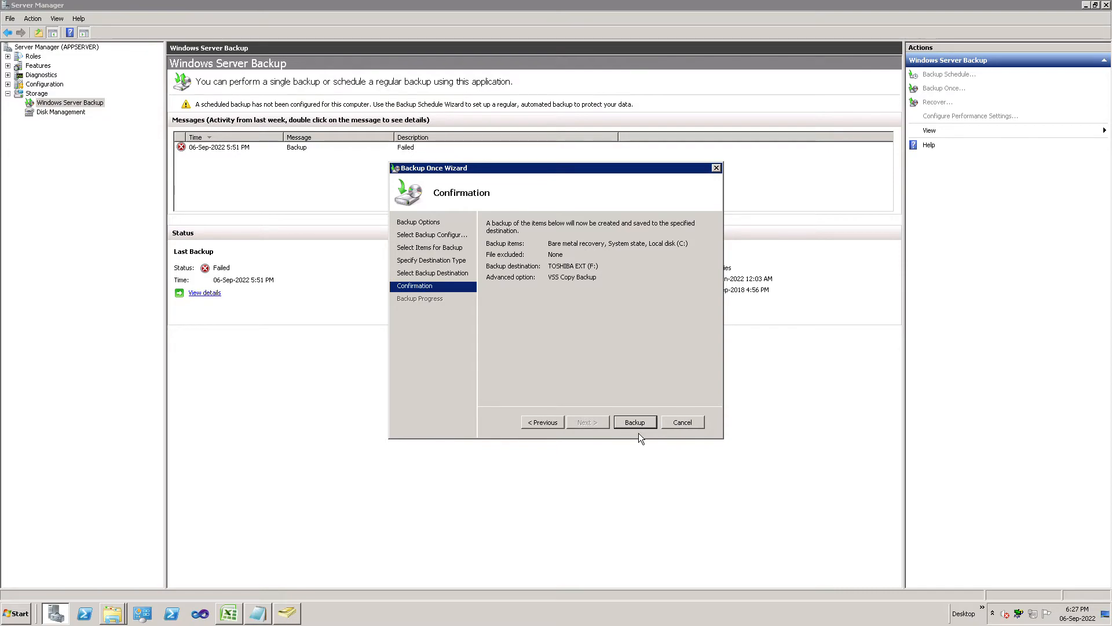
mouse_move(641, 435)
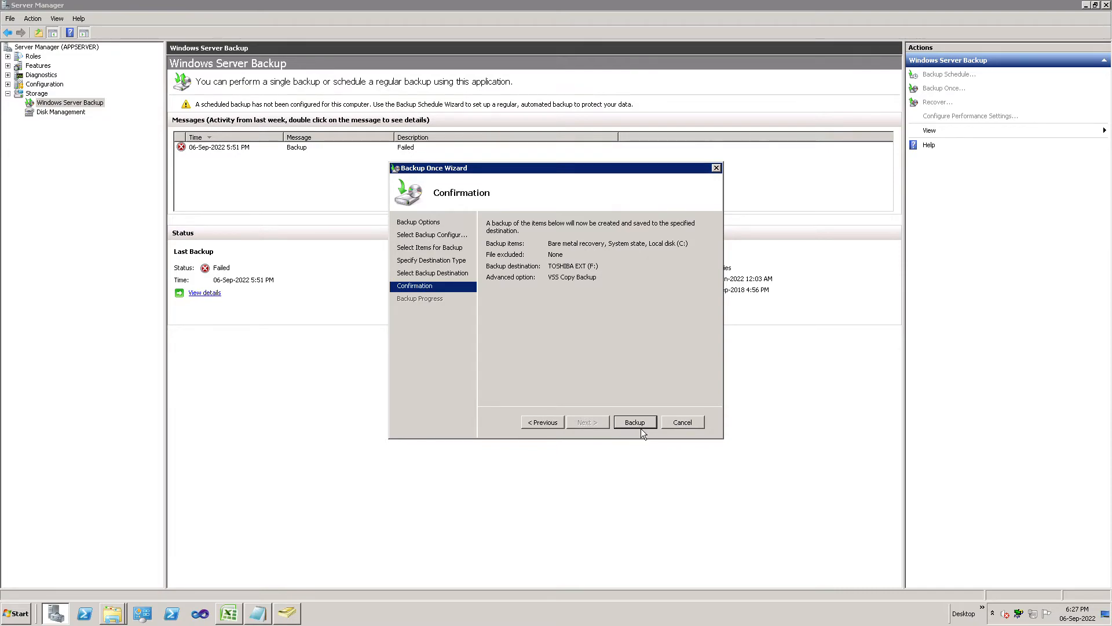
click(634, 423)
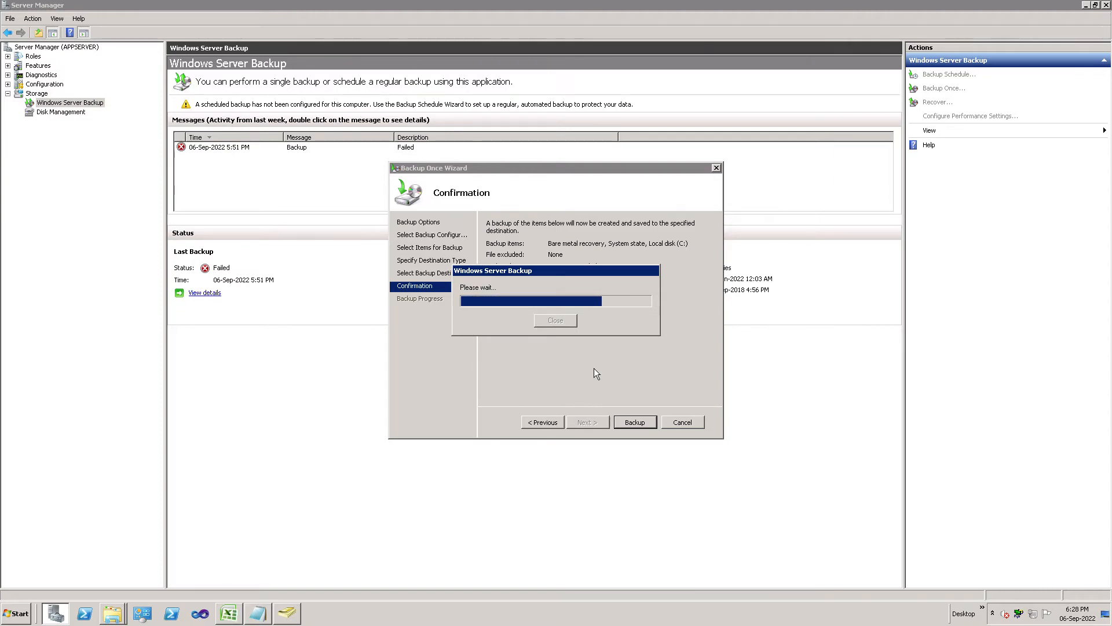
click(633, 422)
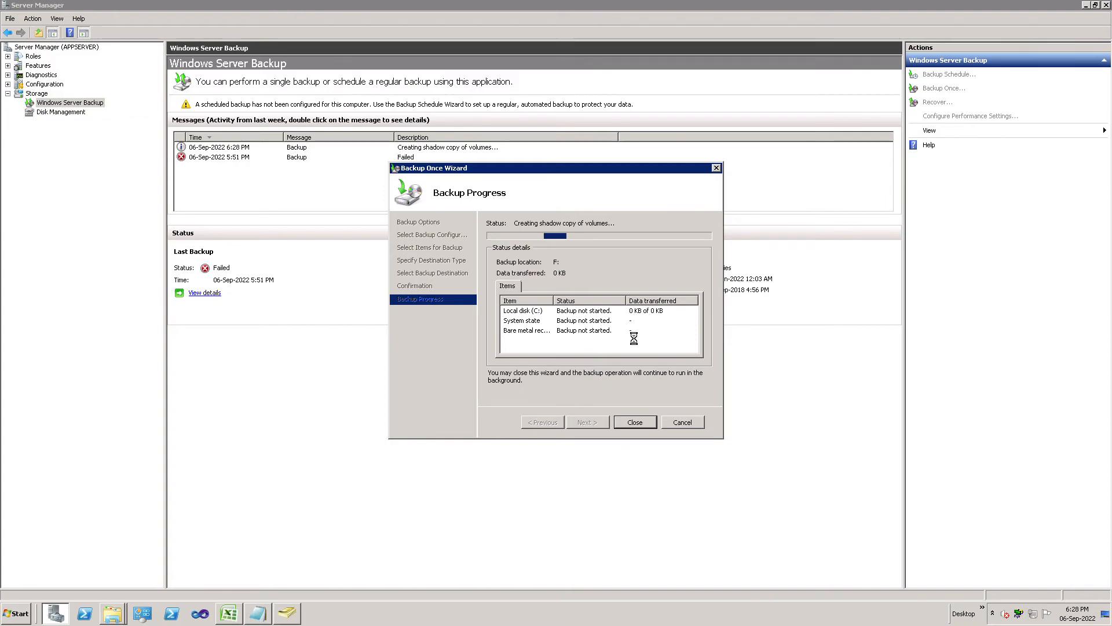